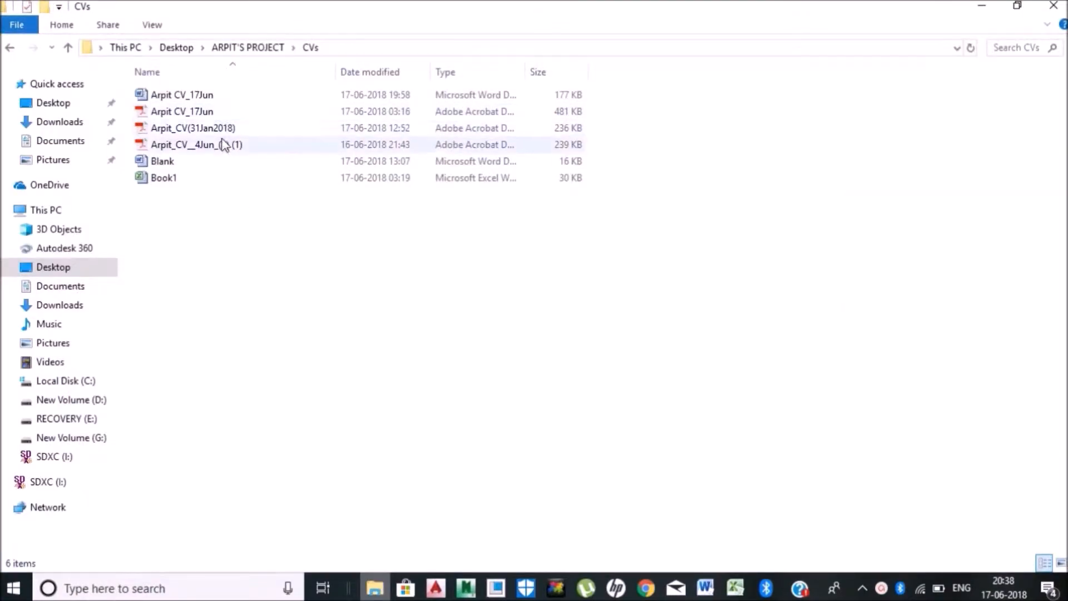
# - Open and scroll through the 31 Jan 2018 and 4 June CV PDFs in Acrobat Reader
pyautogui.doubleClick(193, 128)
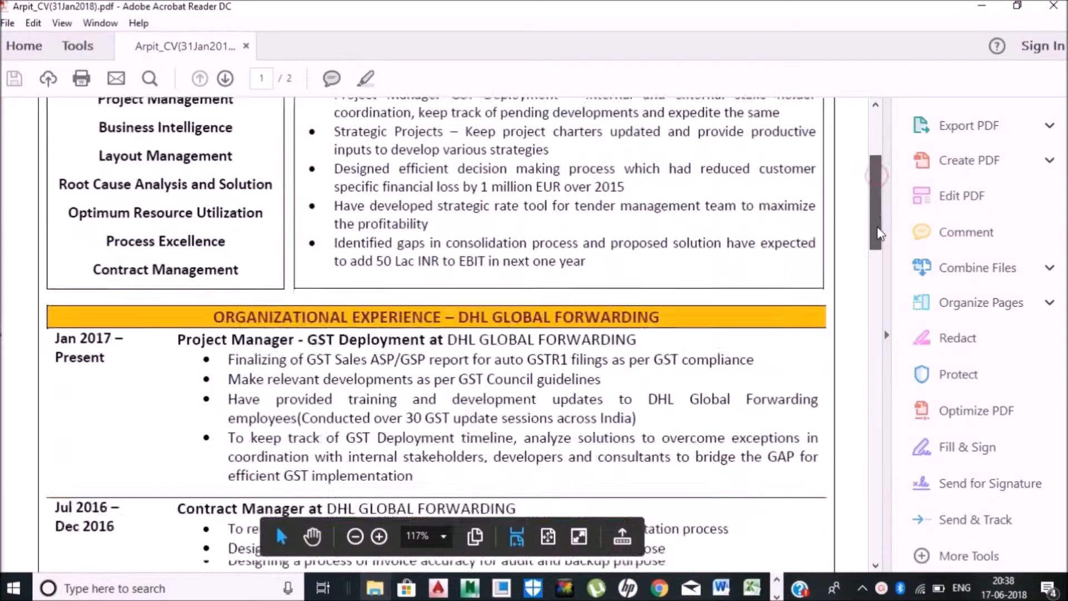
pyautogui.scroll(-3)
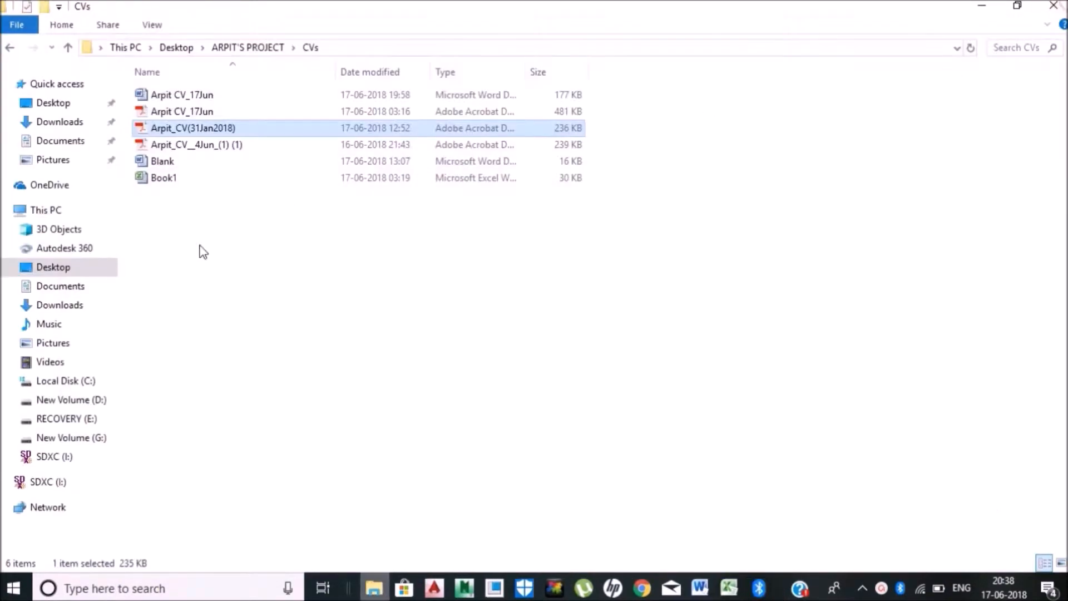
pyautogui.doubleClick(197, 145)
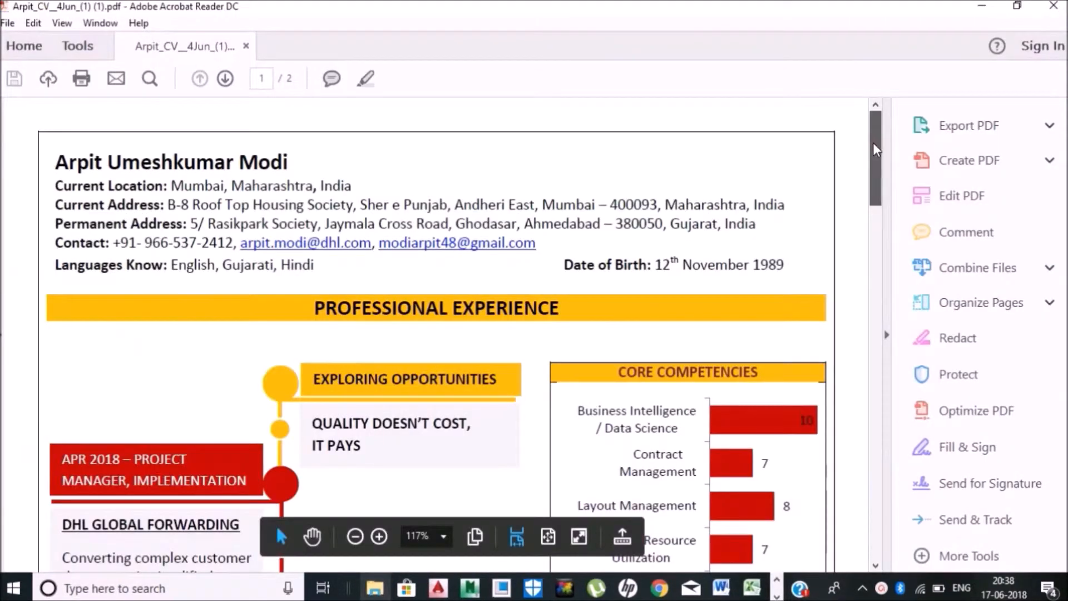
pyautogui.scroll(-3)
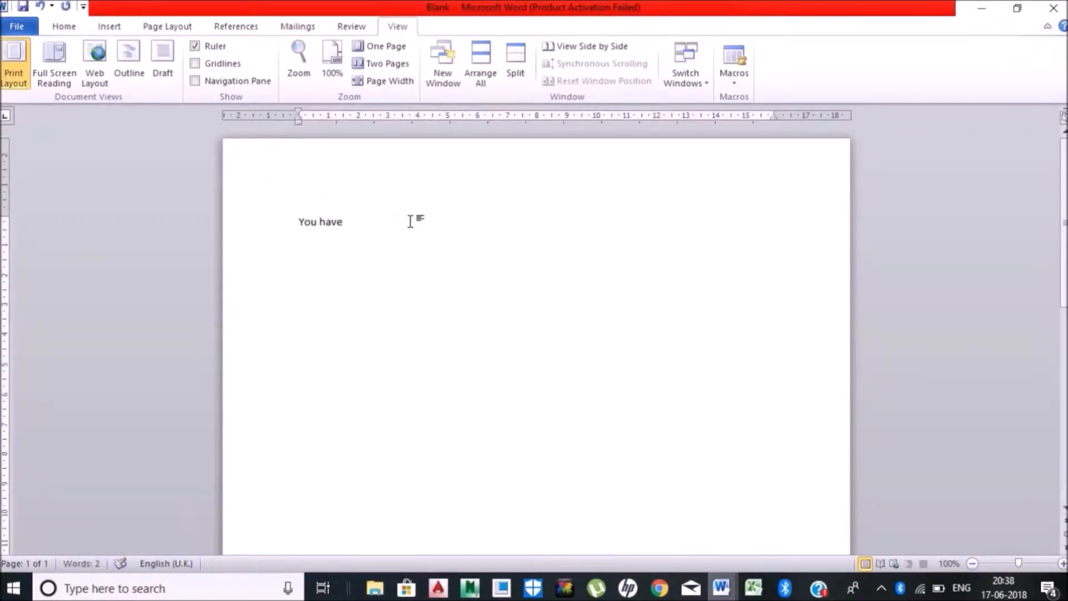
# - Write the note 'You have to drilldown your competencies' in Word, then return to the CVs folder
pyautogui.write('to drilldown your competencies')
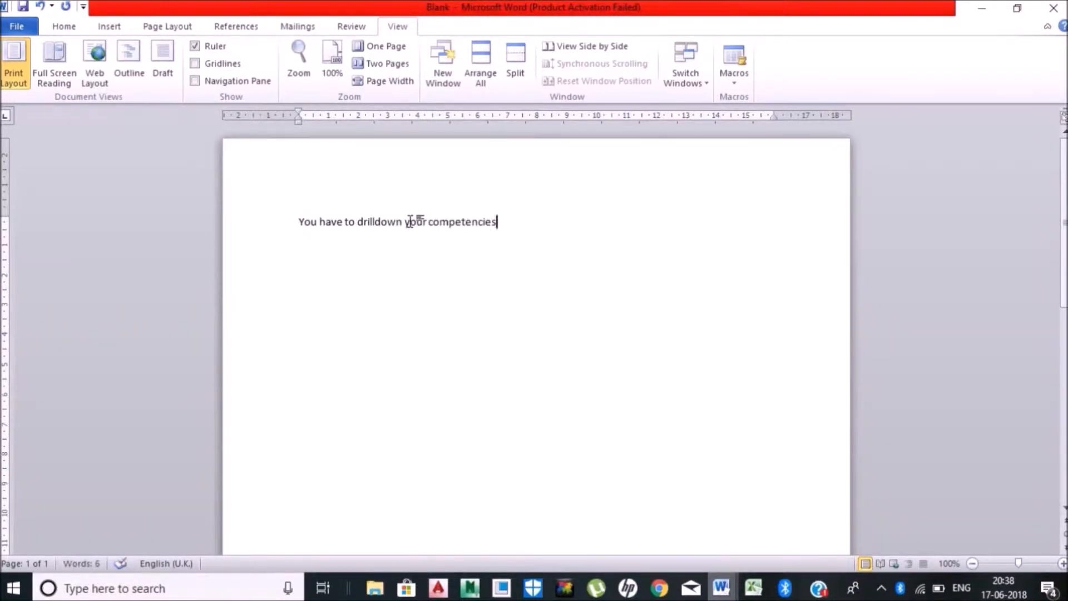
pyautogui.write('Show less, say')
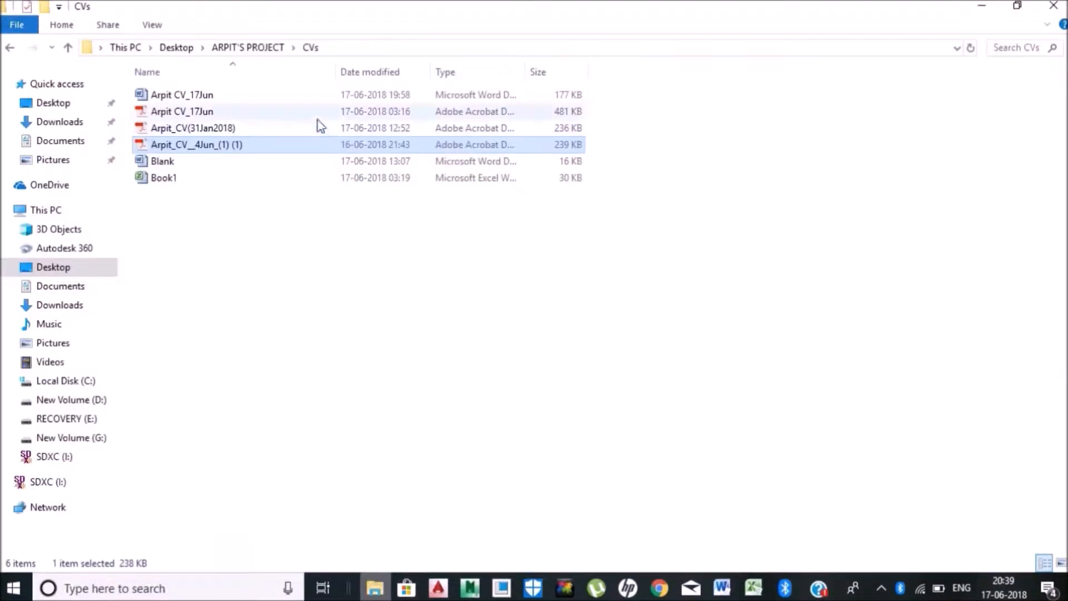
# - Open the CV_17Jun PDF in Acrobat Reader and scroll through it for reference
pyautogui.doubleClick(181, 112)
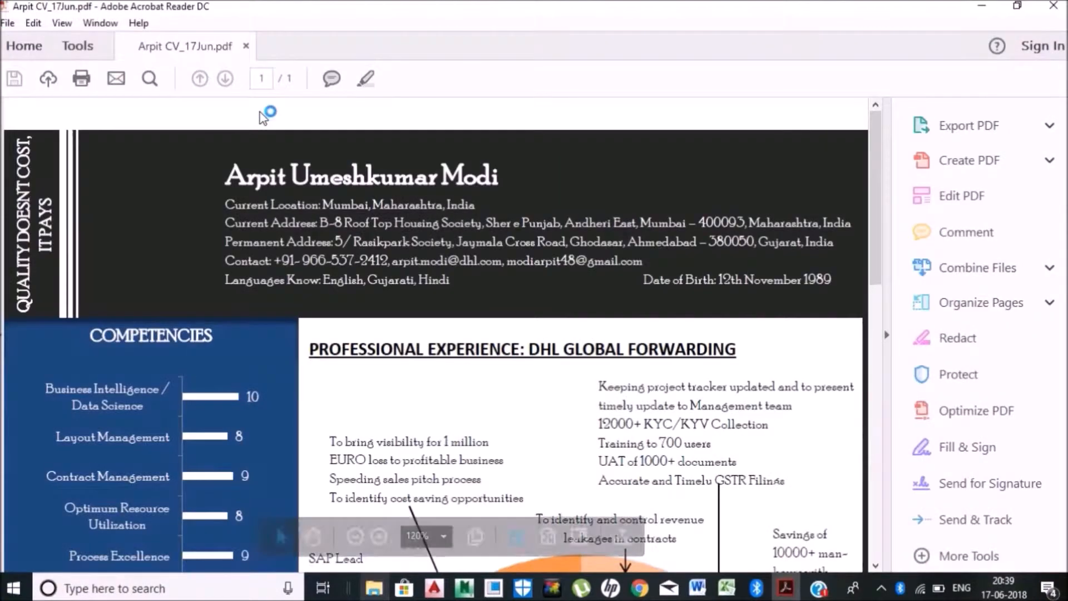
pyautogui.scroll(-3)
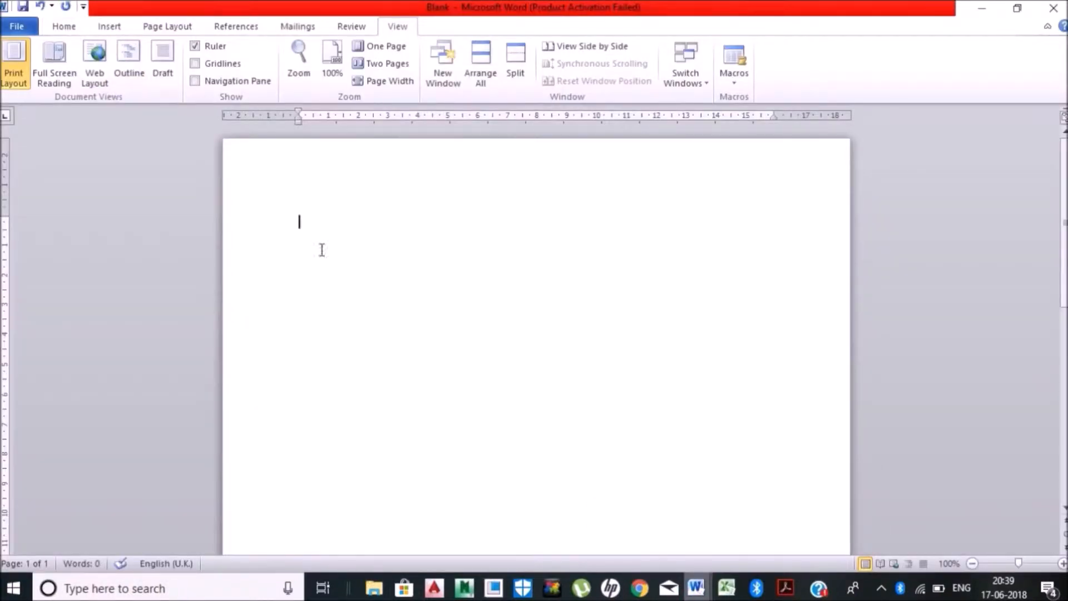
# - Paste the blue Competencies bar chart and fit it narrowly against the page's left edge
pyautogui.click(726, 588)
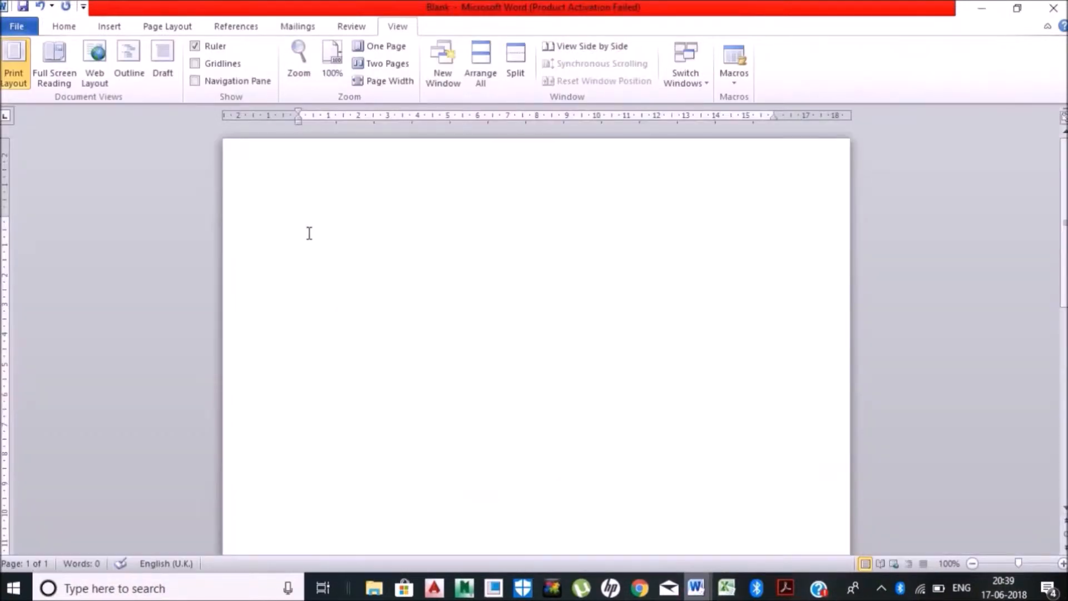
pyautogui.press('ctrl+v')
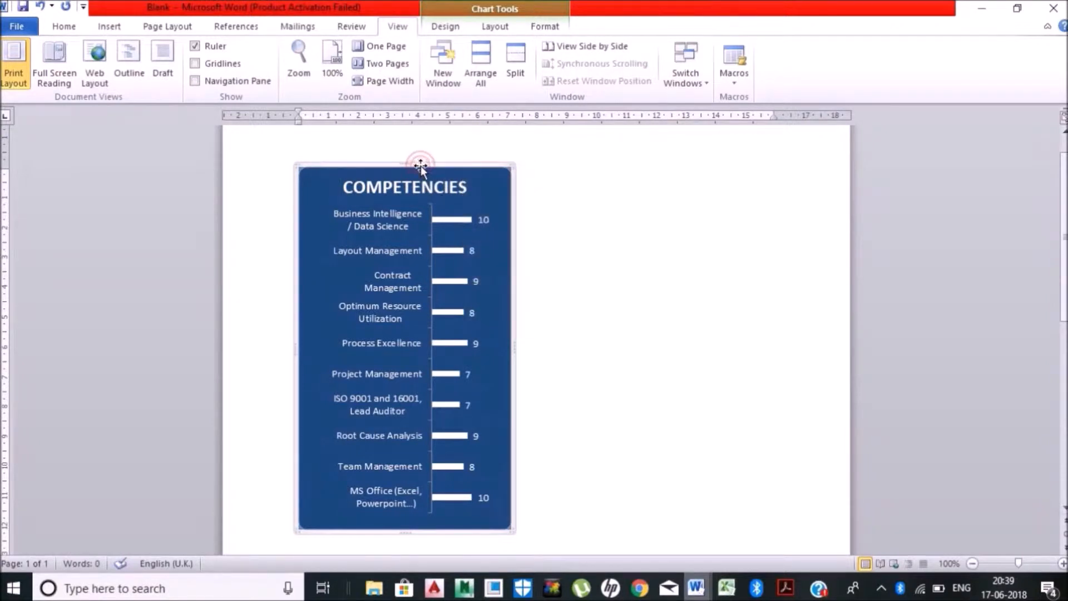
pyautogui.moveTo(467, 172)
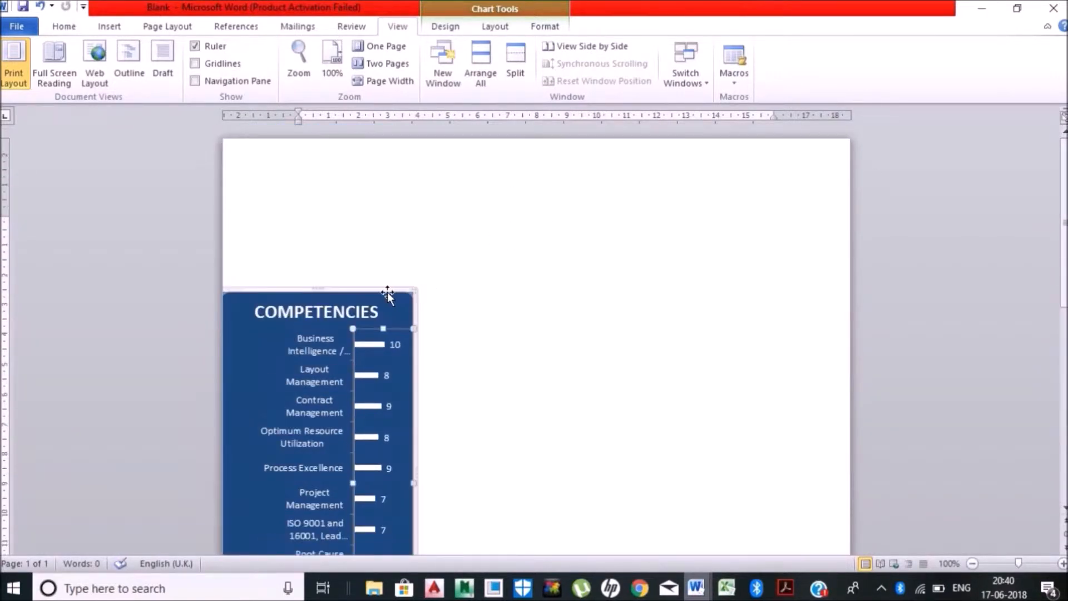
pyautogui.click(63, 27)
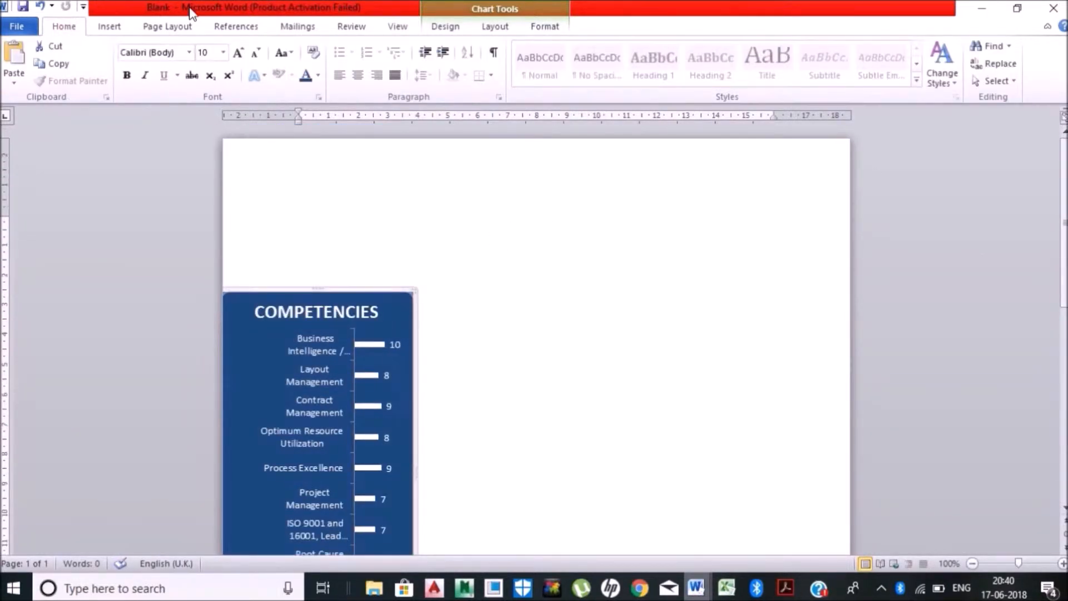
pyautogui.click(109, 26)
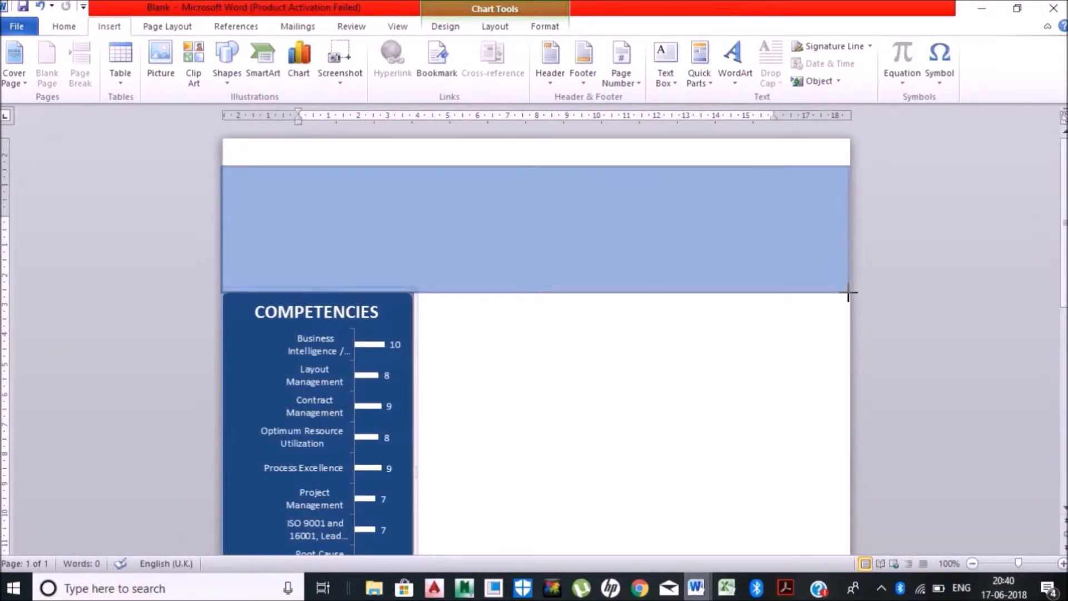
# - Draw a page-wide header rectangle across the top and fill it dark grey
pyautogui.click(534, 224)
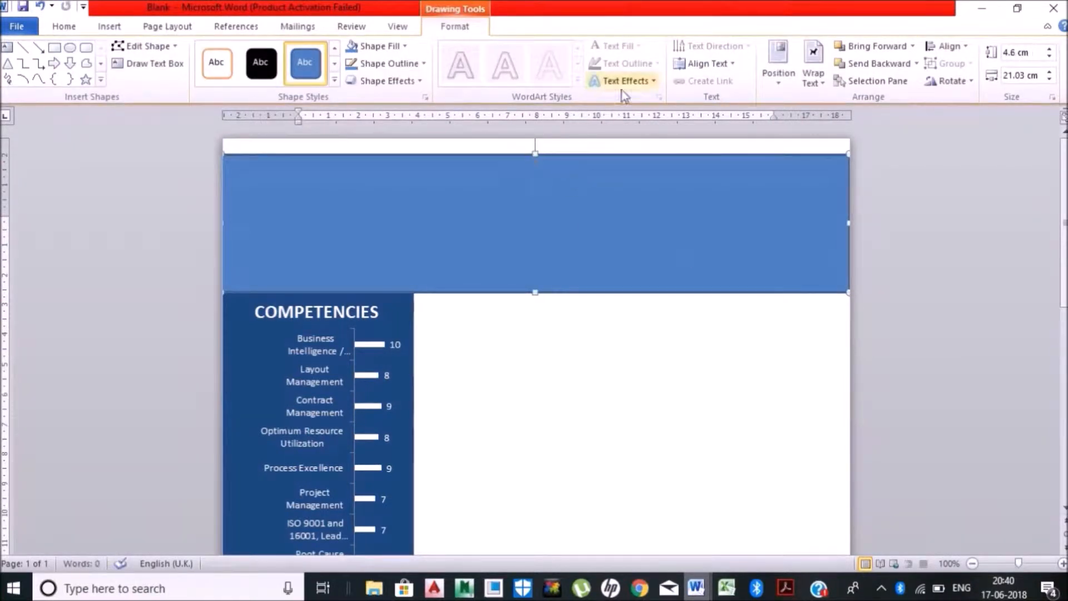
pyautogui.click(375, 46)
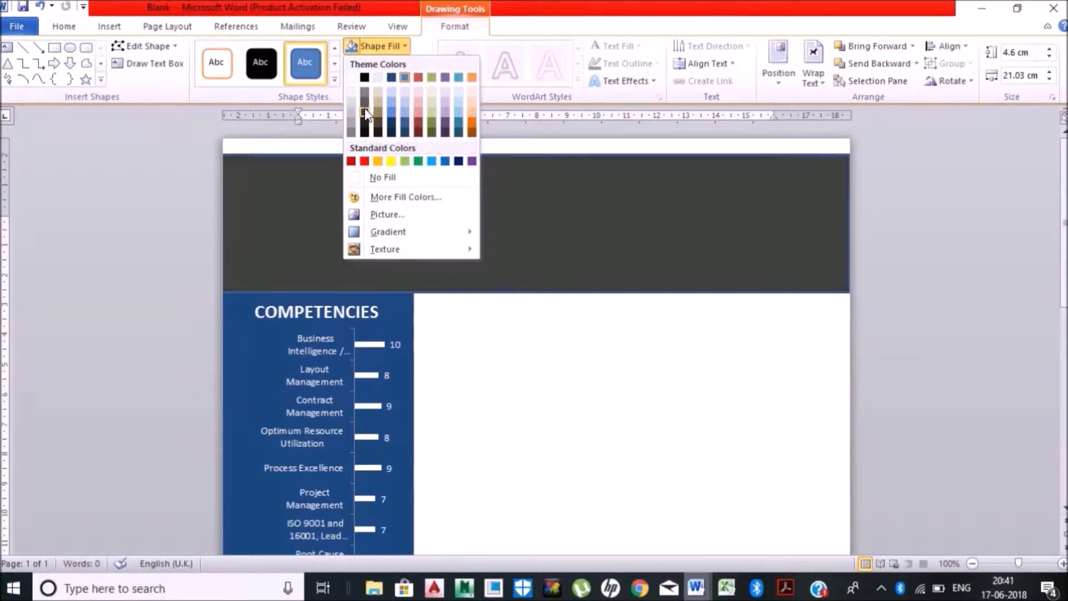
pyautogui.click(389, 63)
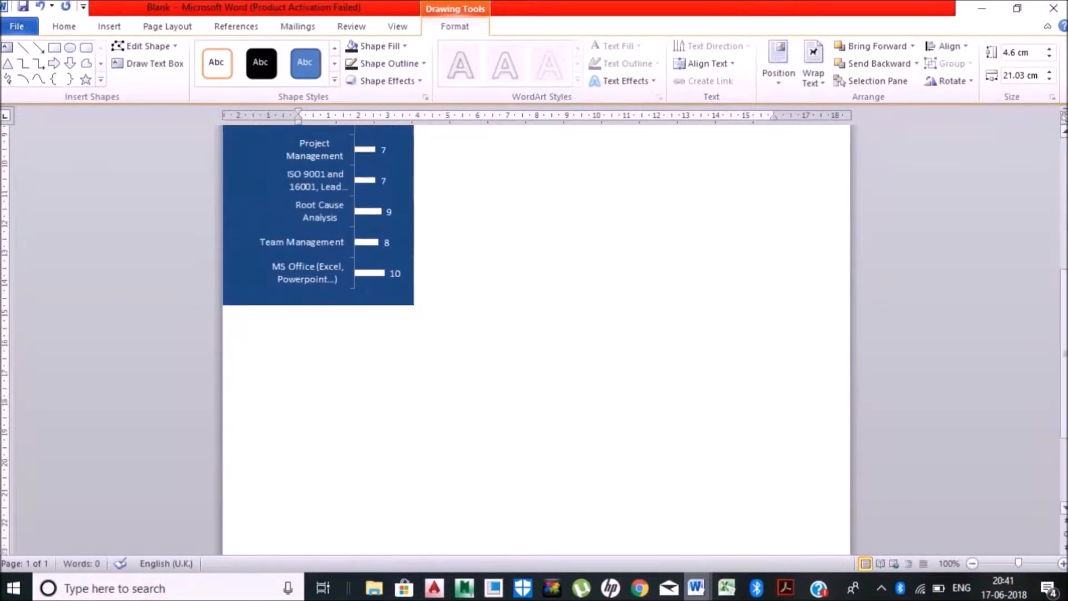
pyautogui.rightClick(313, 157)
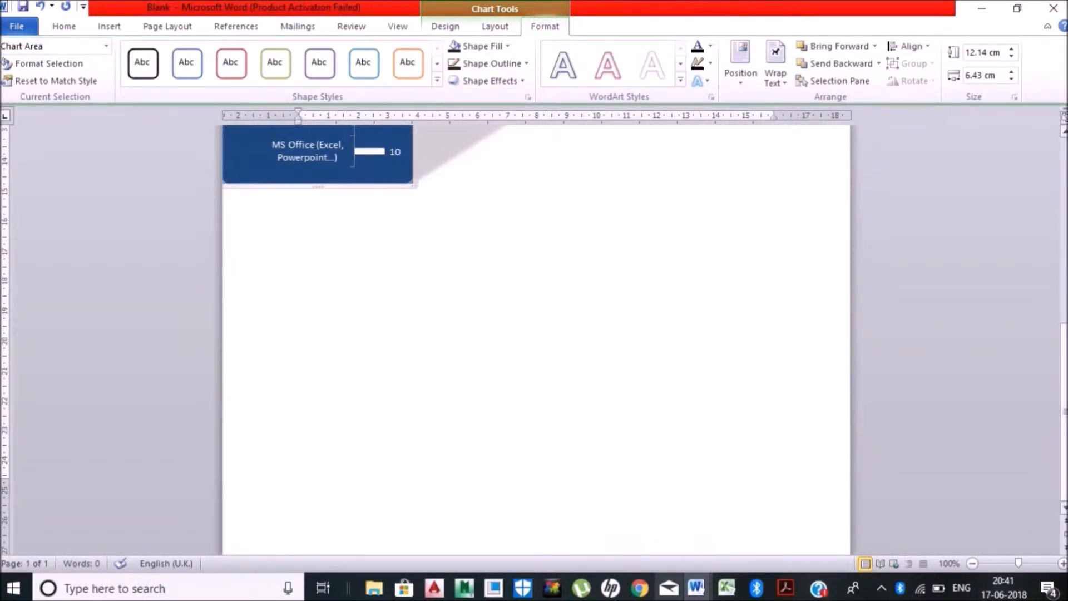
pyautogui.click(227, 60)
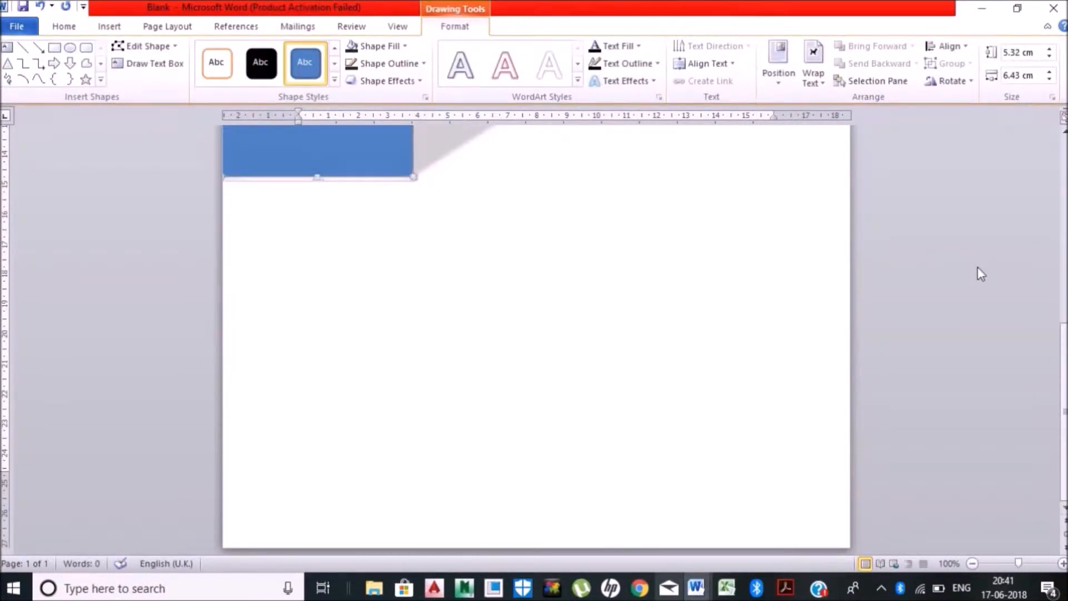
# - Add a yellow rectangle below the chart, duplicate it, and apply a perspective shadow
pyautogui.click(226, 61)
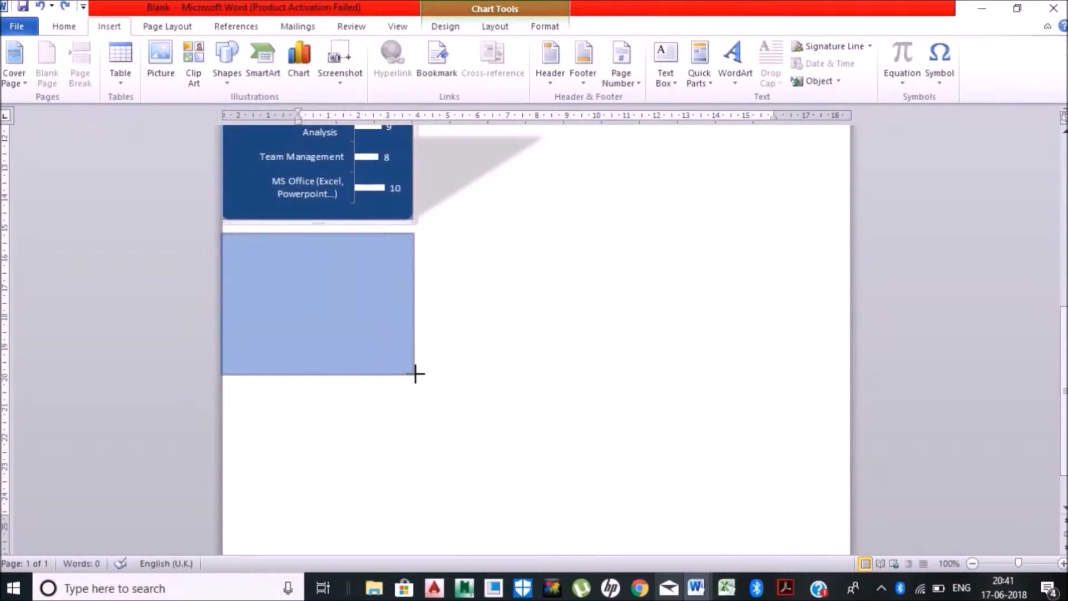
pyautogui.rightClick(317, 303)
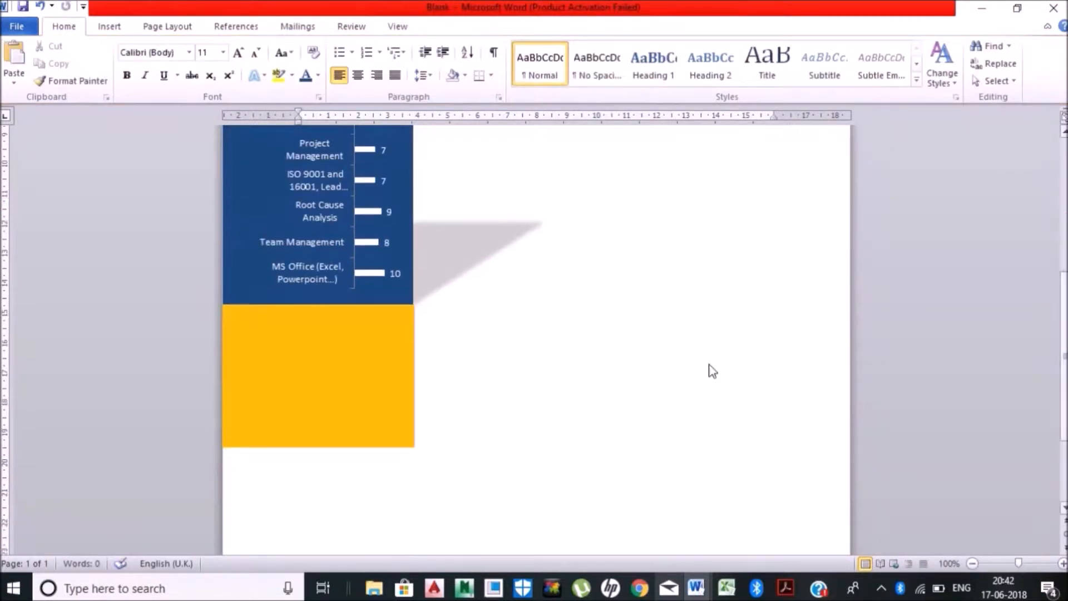
pyautogui.click(317, 374)
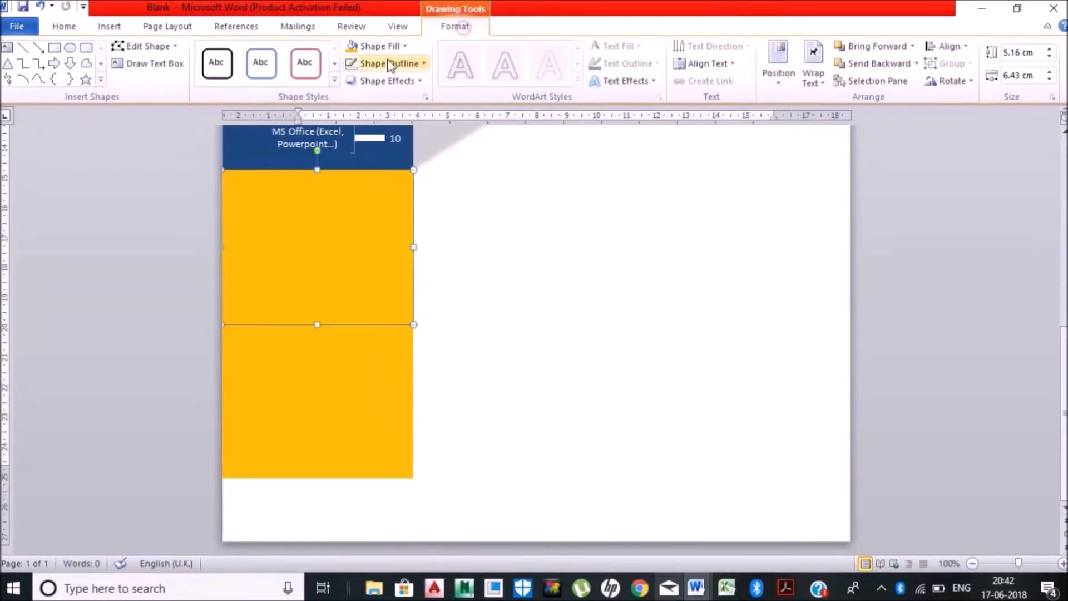
pyautogui.moveTo(333, 381)
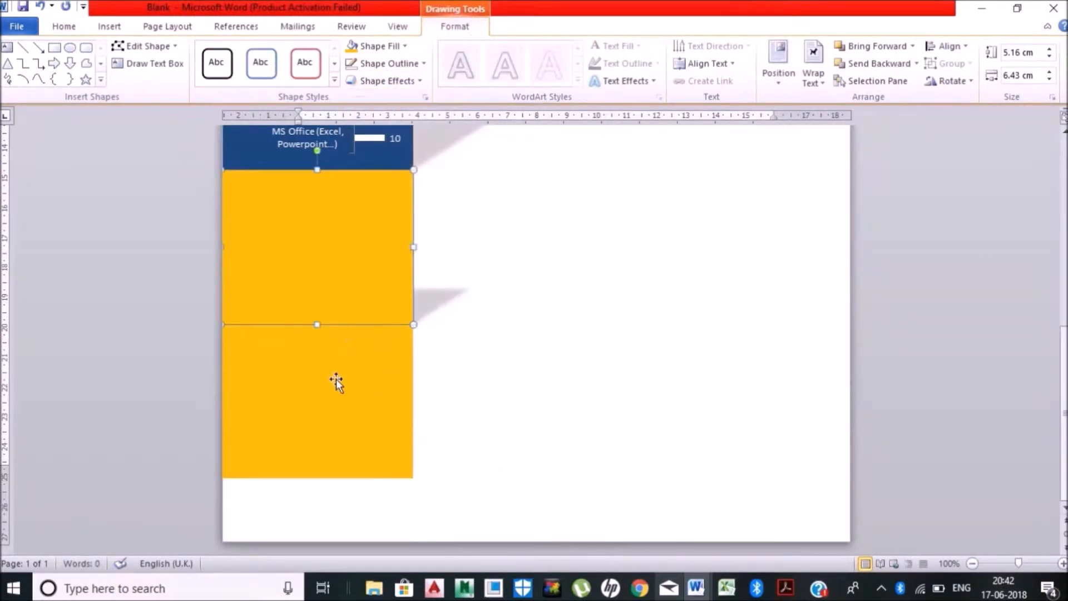
pyautogui.click(385, 80)
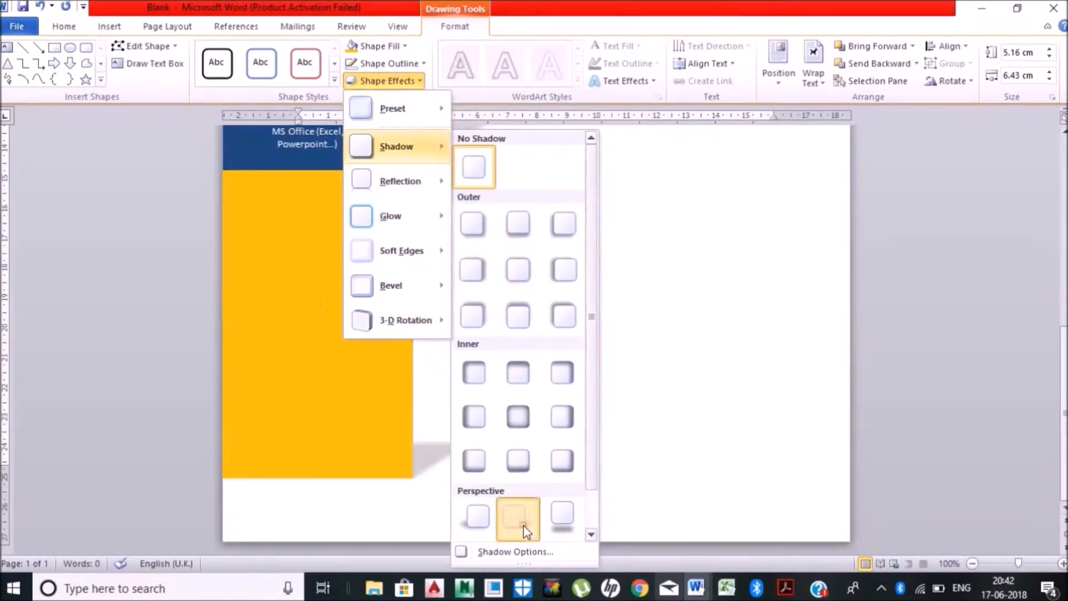
pyautogui.click(517, 518)
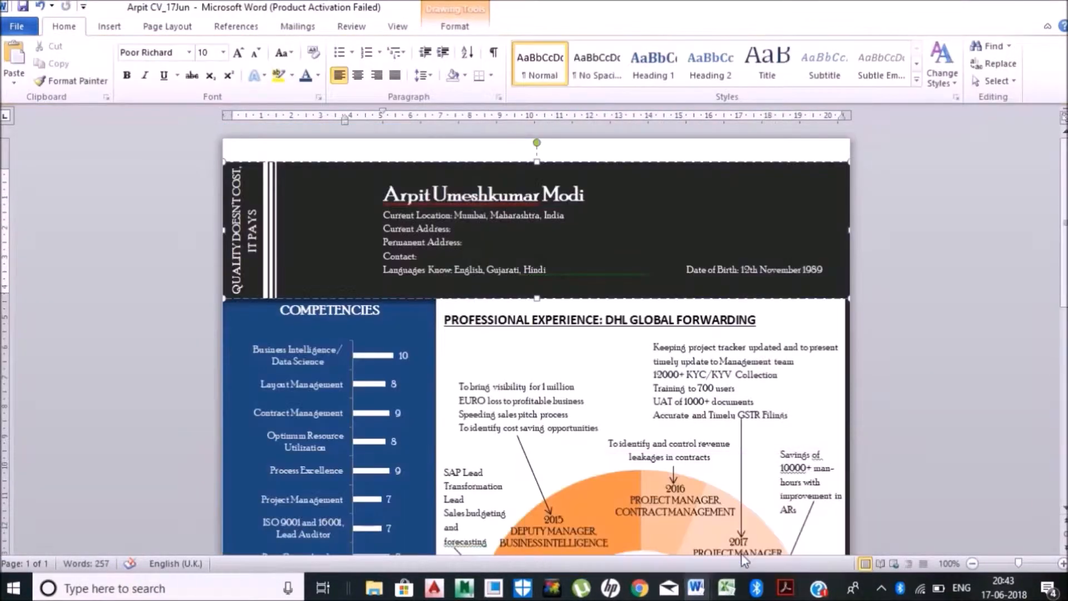
# - Single-space the certification list, make its text black, and add an 'ON JOB CERTIFICATIONS' heading
pyautogui.scroll(-3)
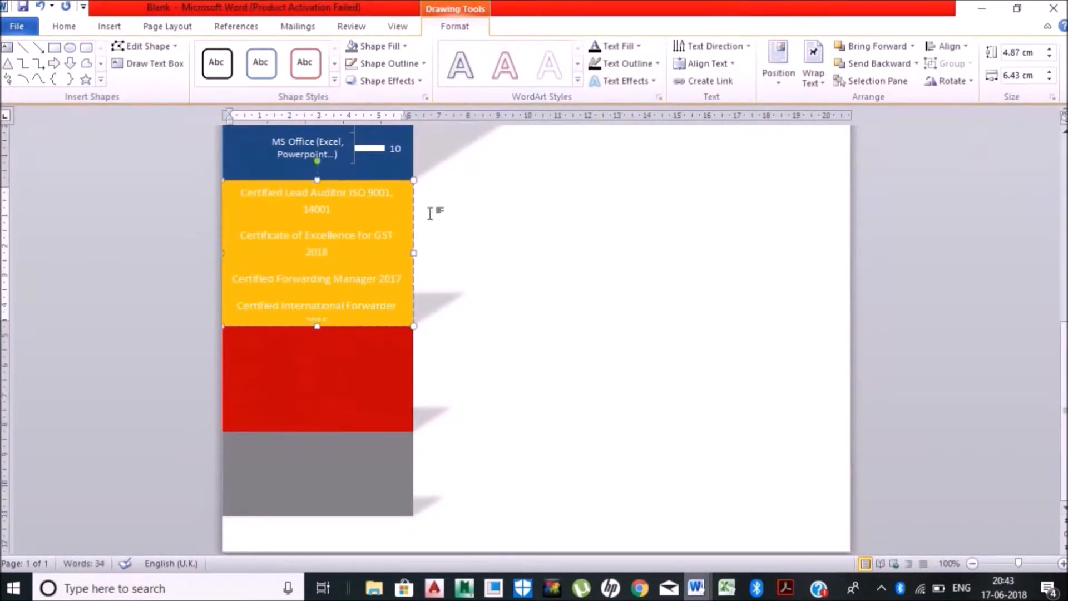
pyautogui.click(63, 26)
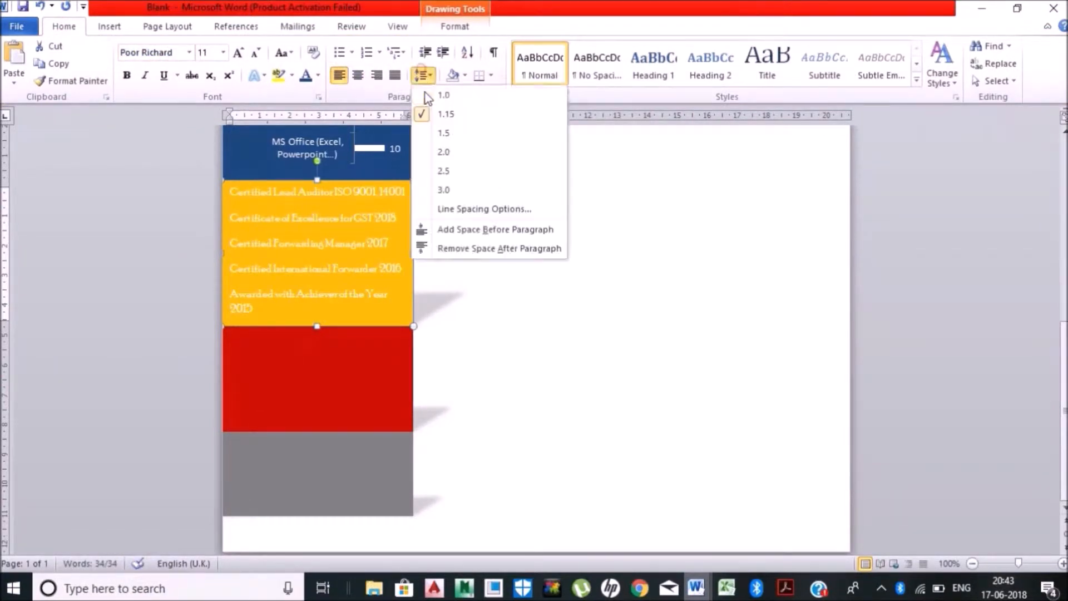
pyautogui.click(444, 94)
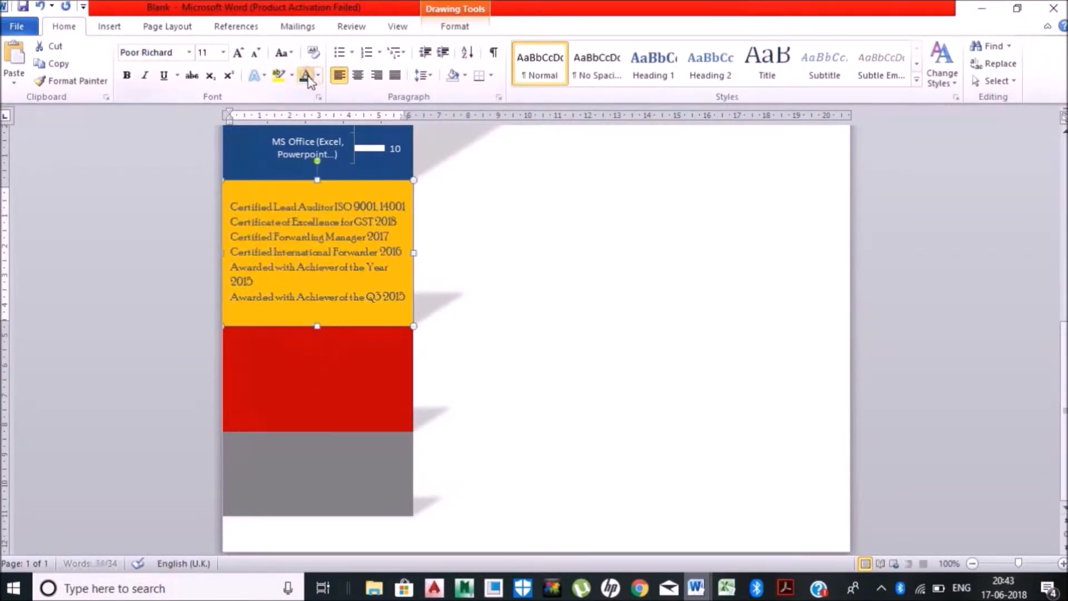
pyautogui.click(316, 75)
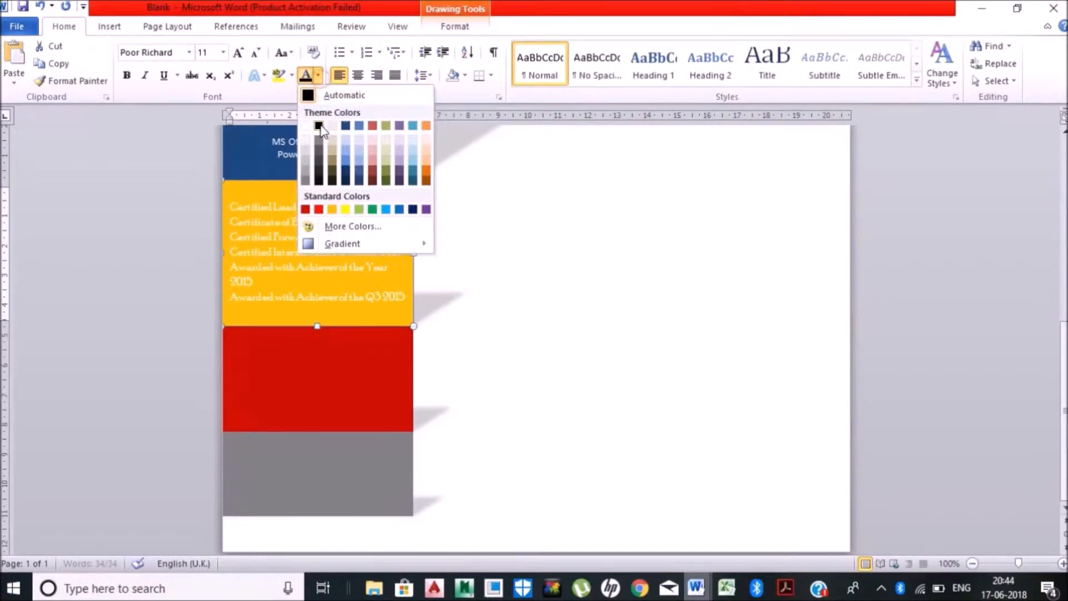
pyautogui.click(318, 125)
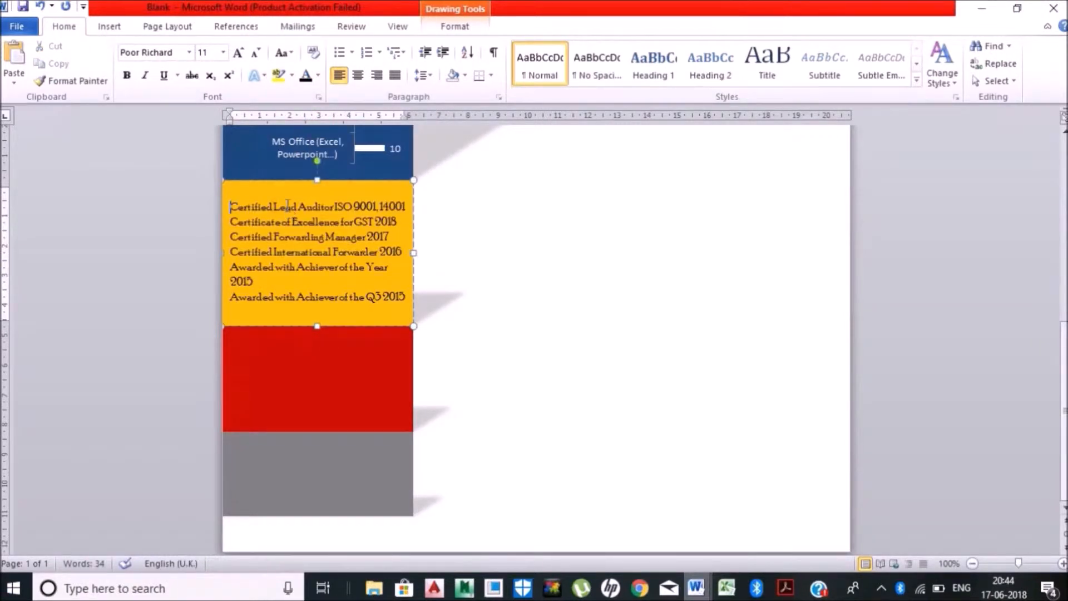
pyautogui.write('ON JOB')
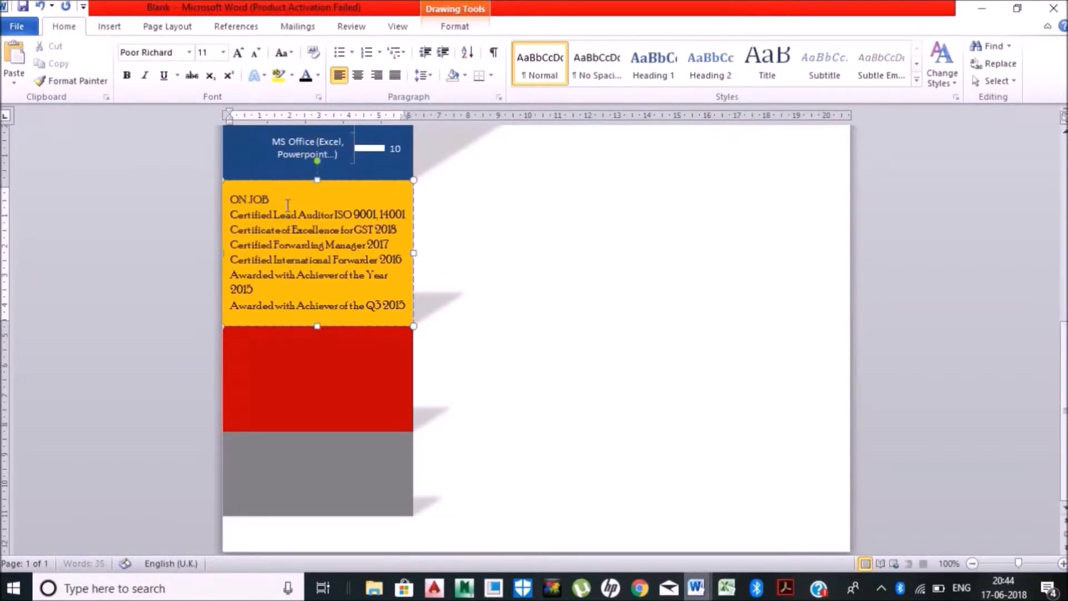
pyautogui.write('CERTIFICATIONS')
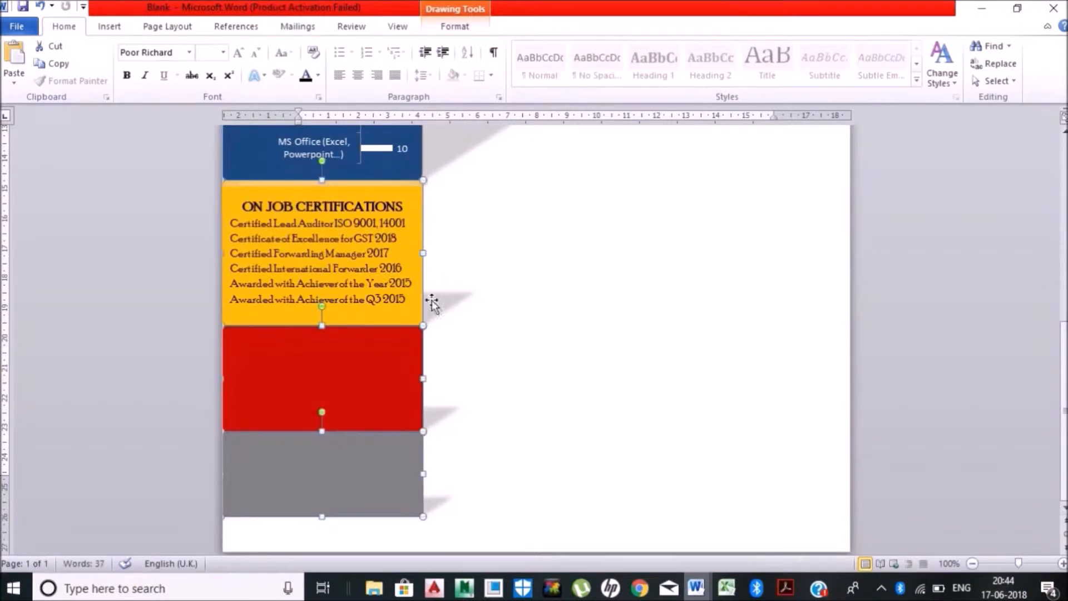
pyautogui.moveTo(695, 588)
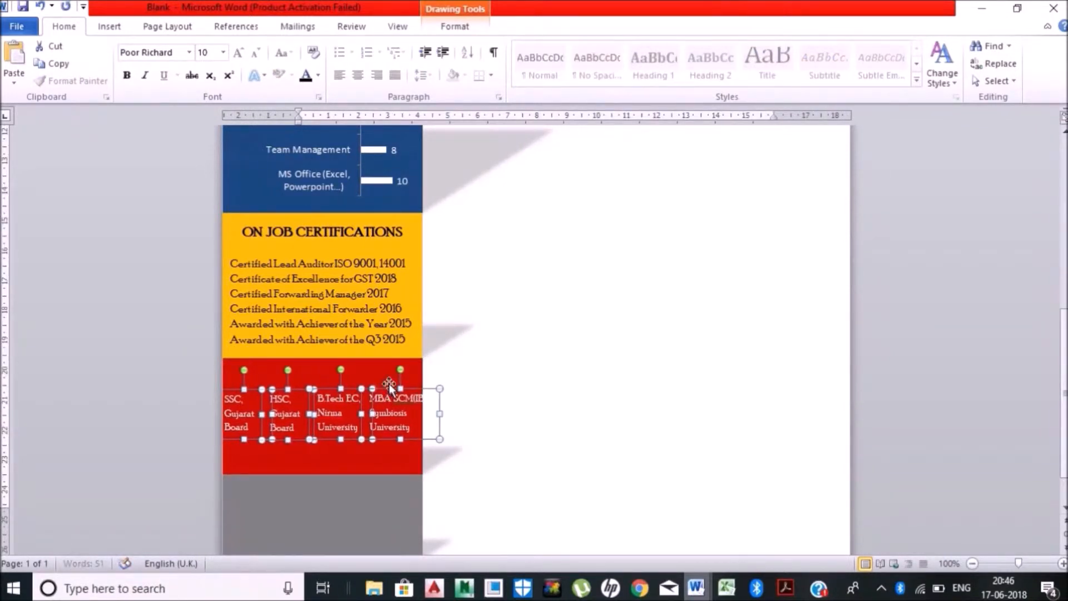
# - Lay out qualification text boxes, orange timeline dots, and duplicated year/score labels in the red block
pyautogui.click(235, 399)
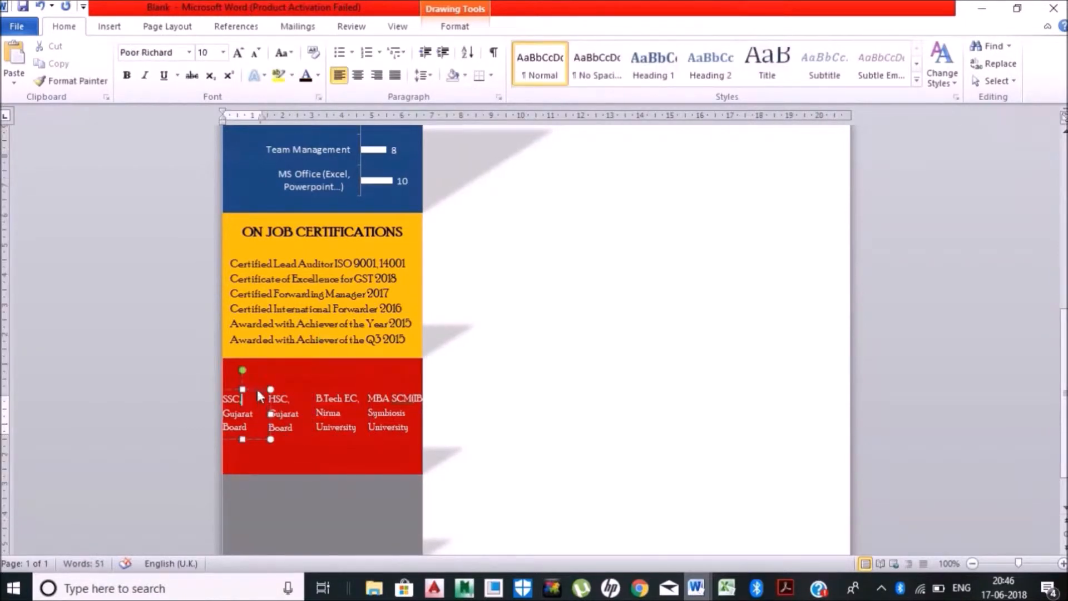
pyautogui.click(339, 412)
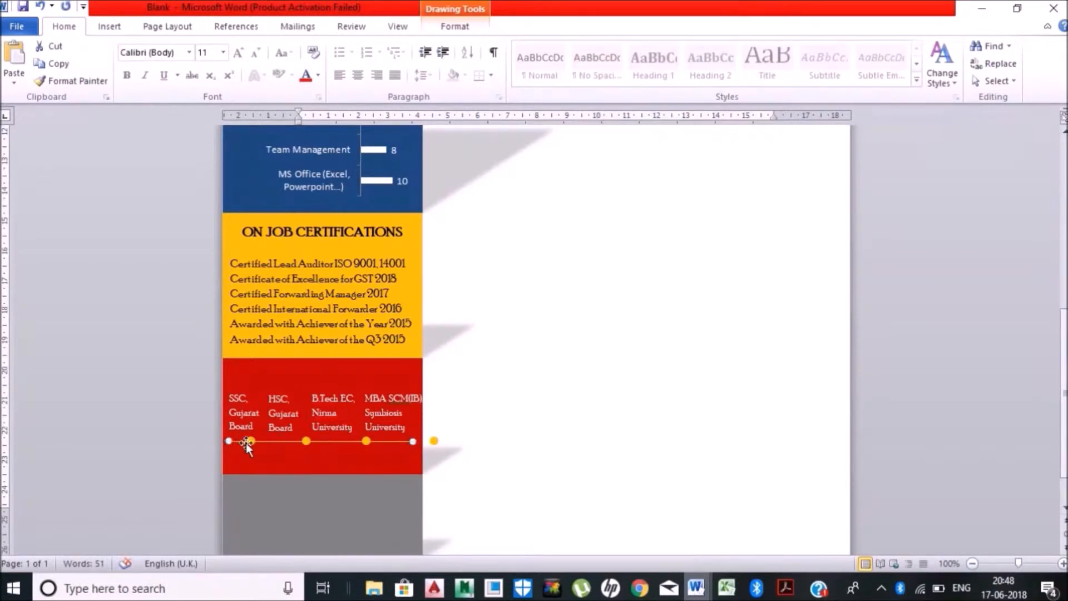
pyautogui.moveTo(249, 440); pyautogui.dragTo(281, 441)
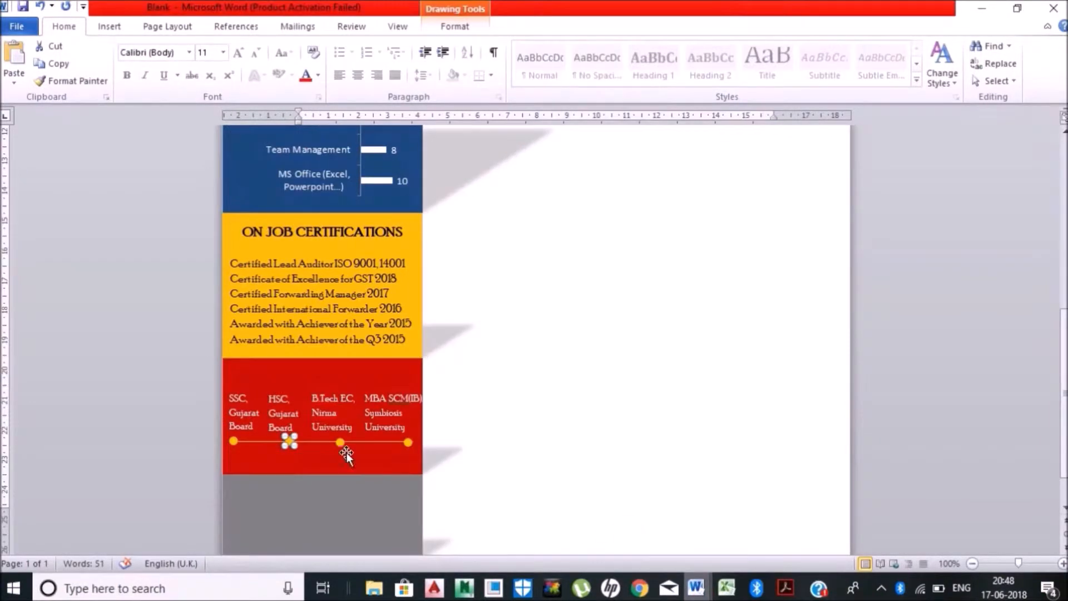
pyautogui.click(320, 456)
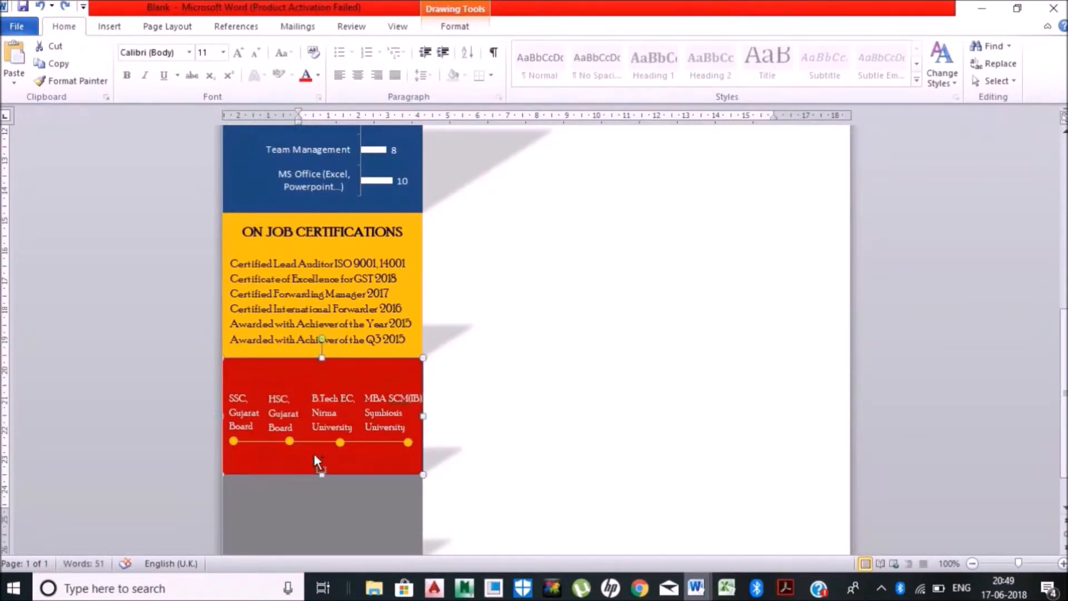
pyautogui.click(725, 588)
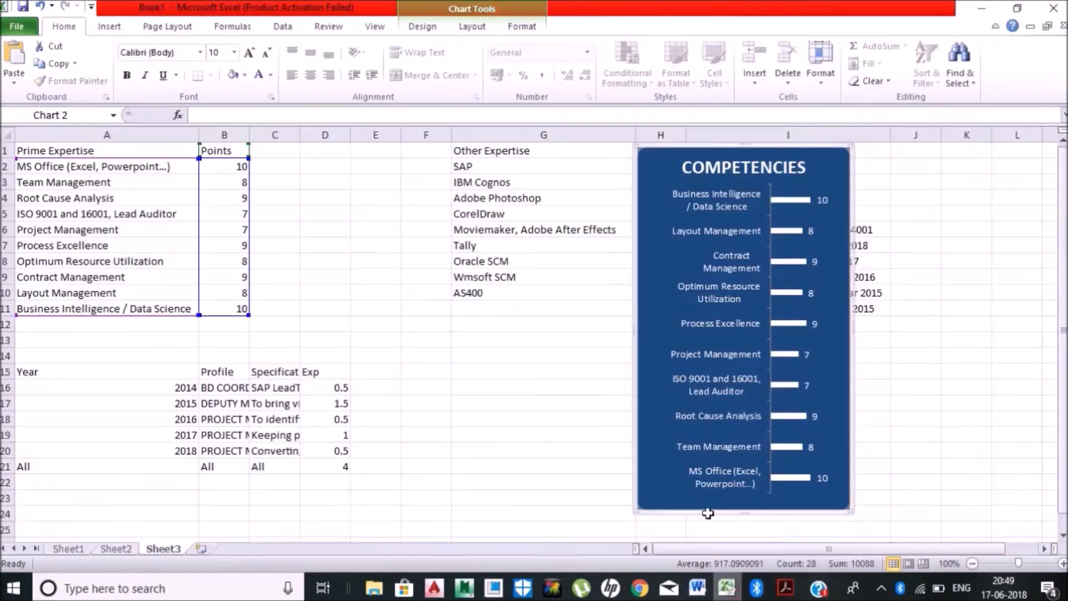
pyautogui.click(693, 588)
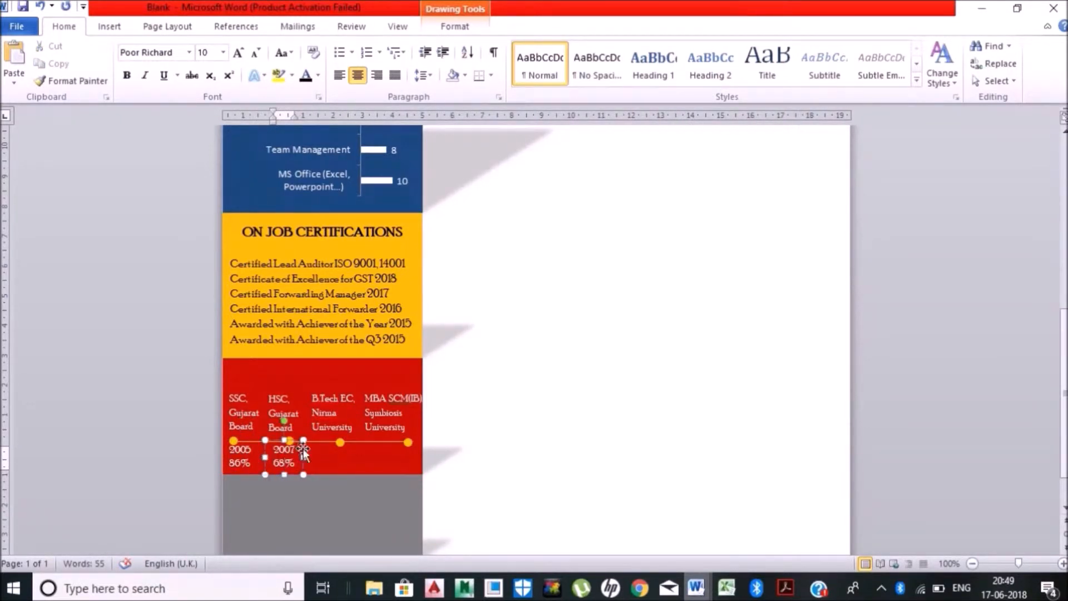
pyautogui.press('ctrl+v')
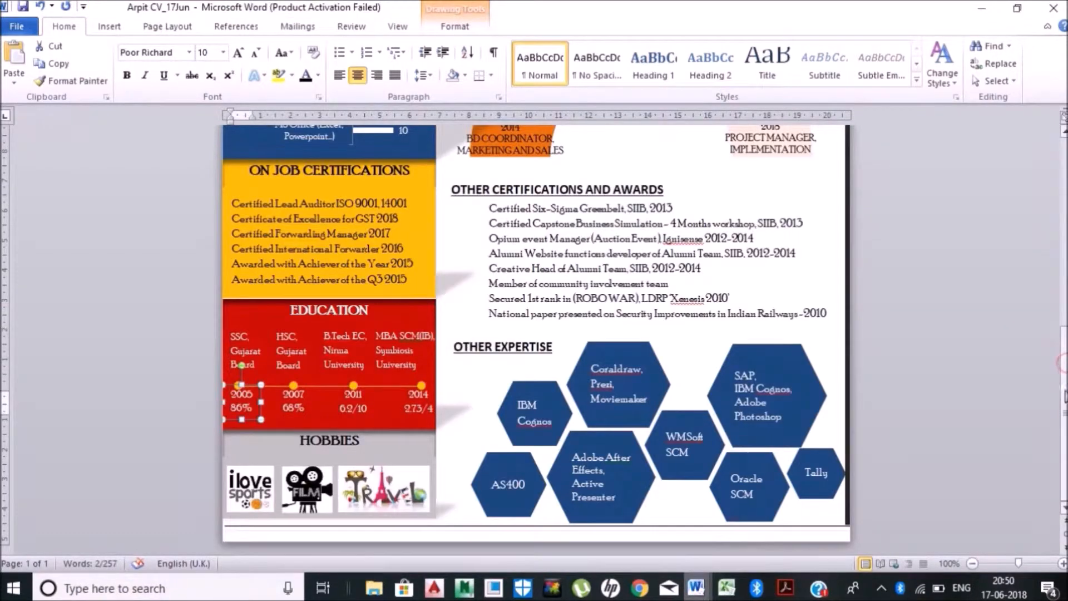
pyautogui.moveTo(694, 588)
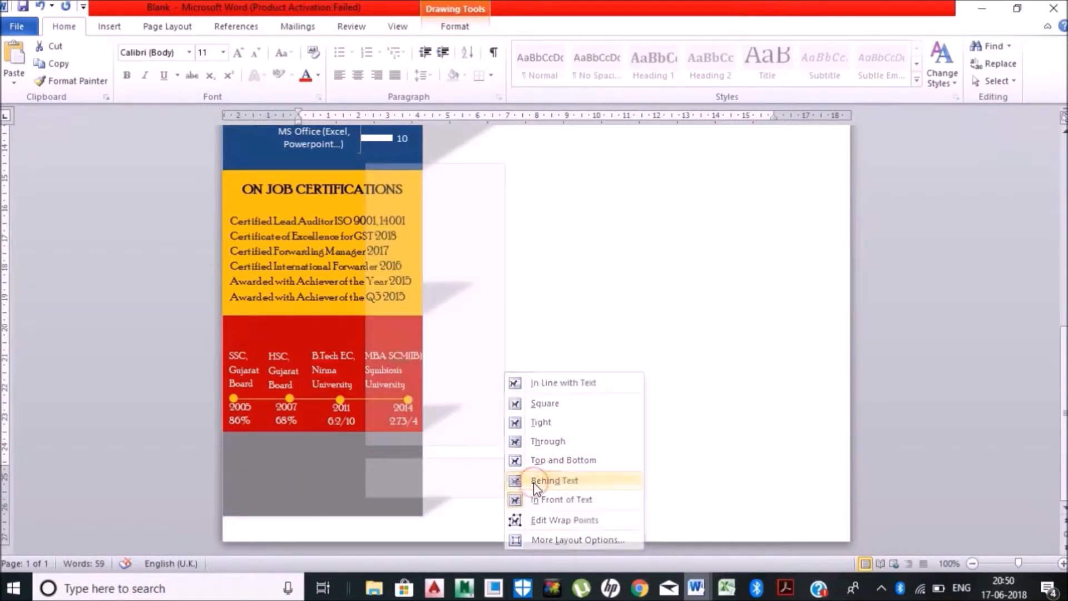
# - Put hobby images behind text, add a centred EDUCATION heading, and start a hobbies text box
pyautogui.click(554, 480)
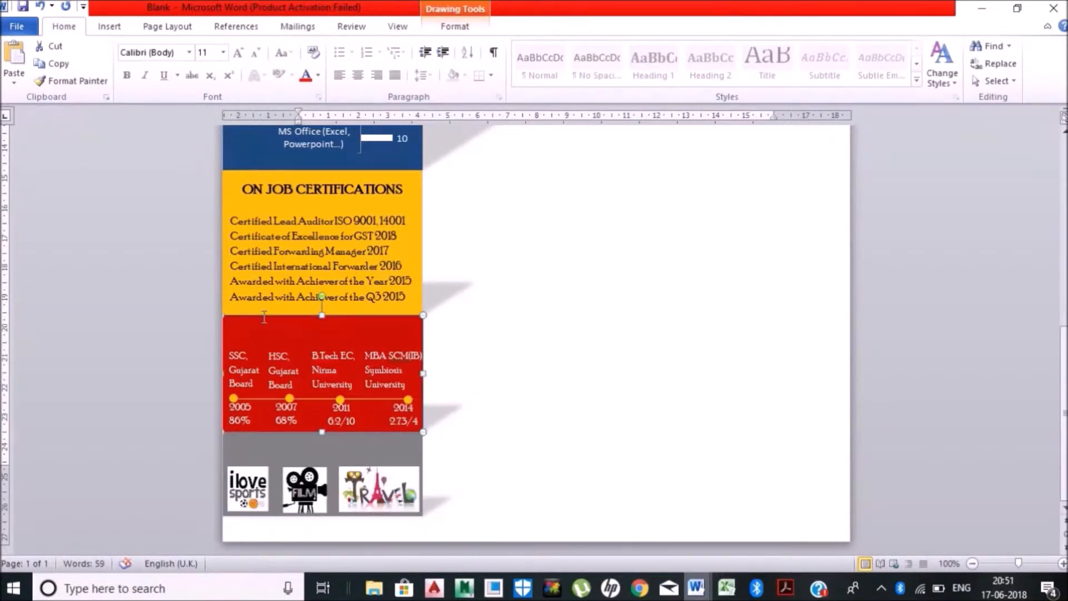
pyautogui.write('EDUCATION')
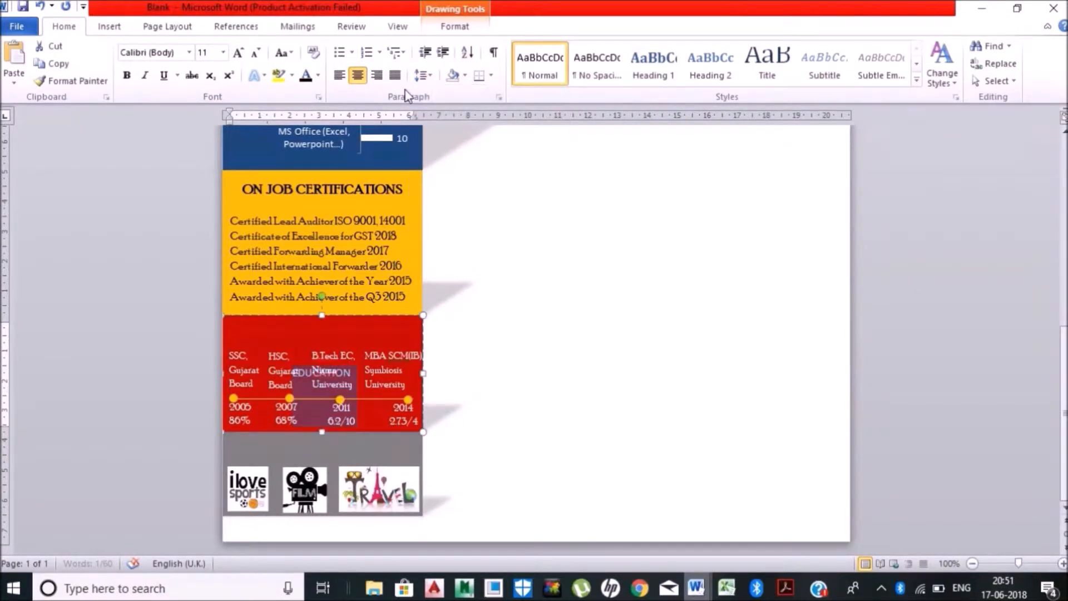
pyautogui.click(708, 63)
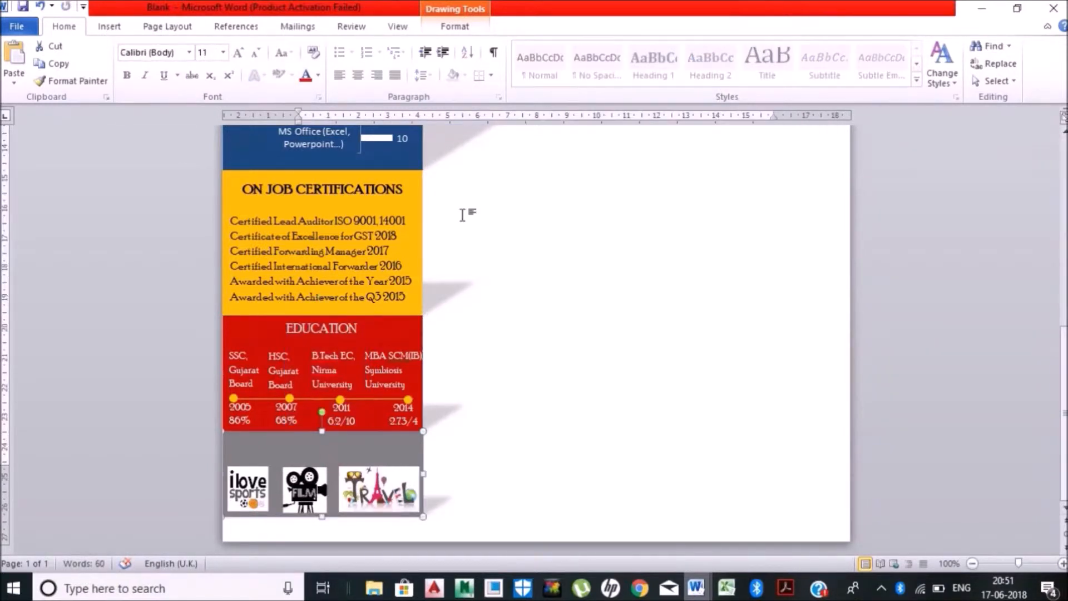
pyautogui.click(454, 27)
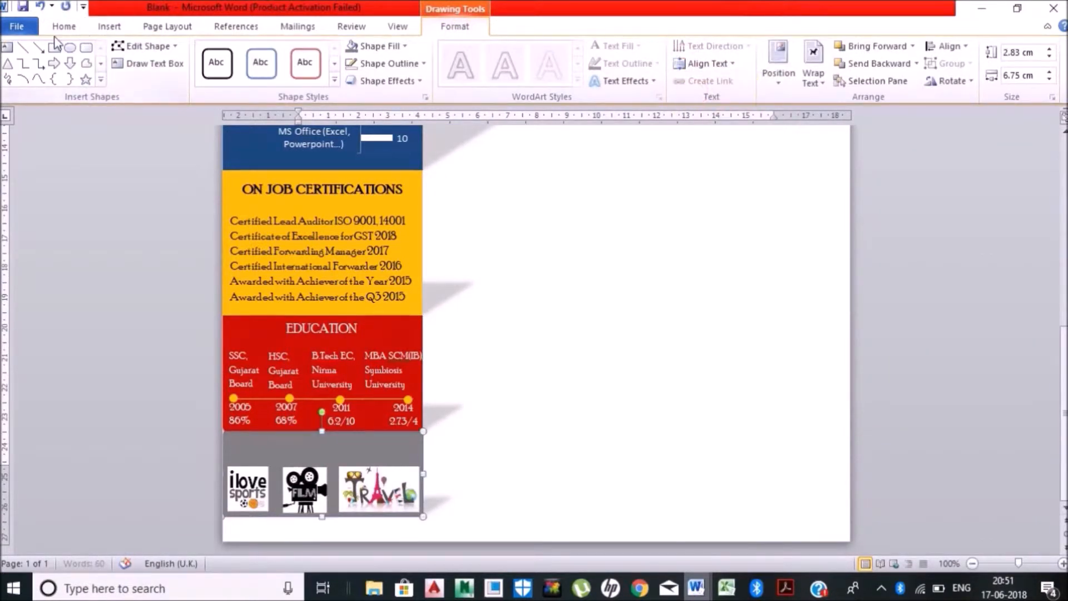
pyautogui.click(64, 26)
pyautogui.write('HOB')
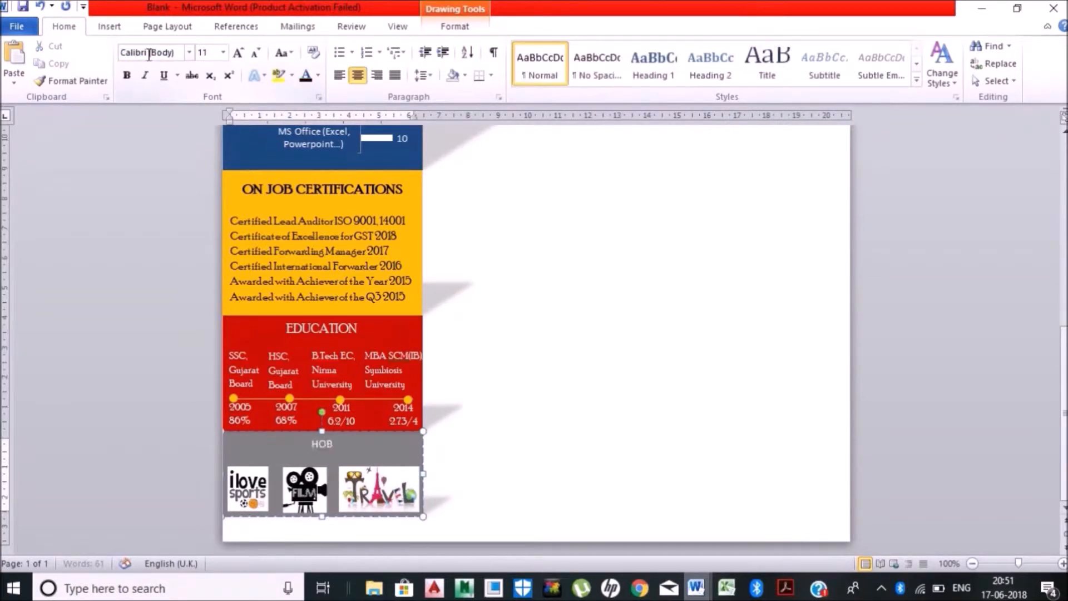
pyautogui.doubleClick(322, 443)
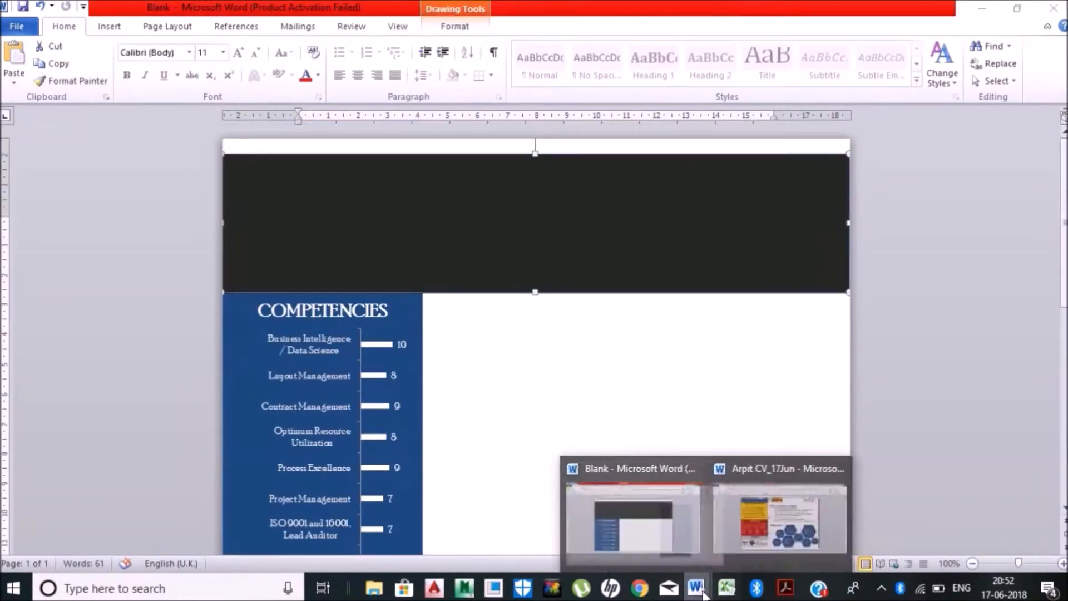
# - Copy the name and contact lines from the finished CV into the dark header band
pyautogui.click(779, 468)
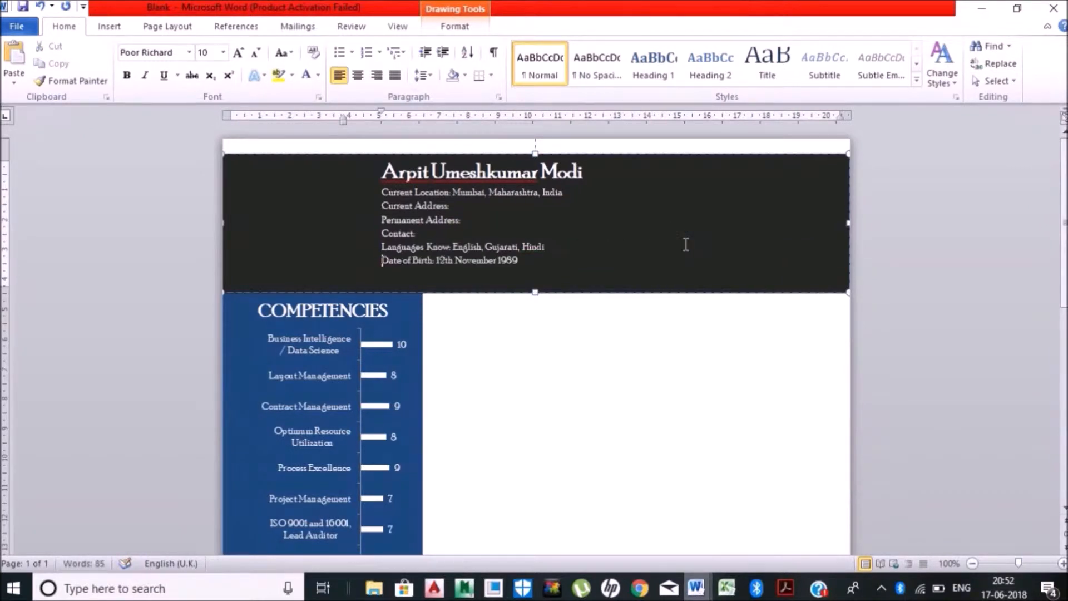
pyautogui.click(423, 75)
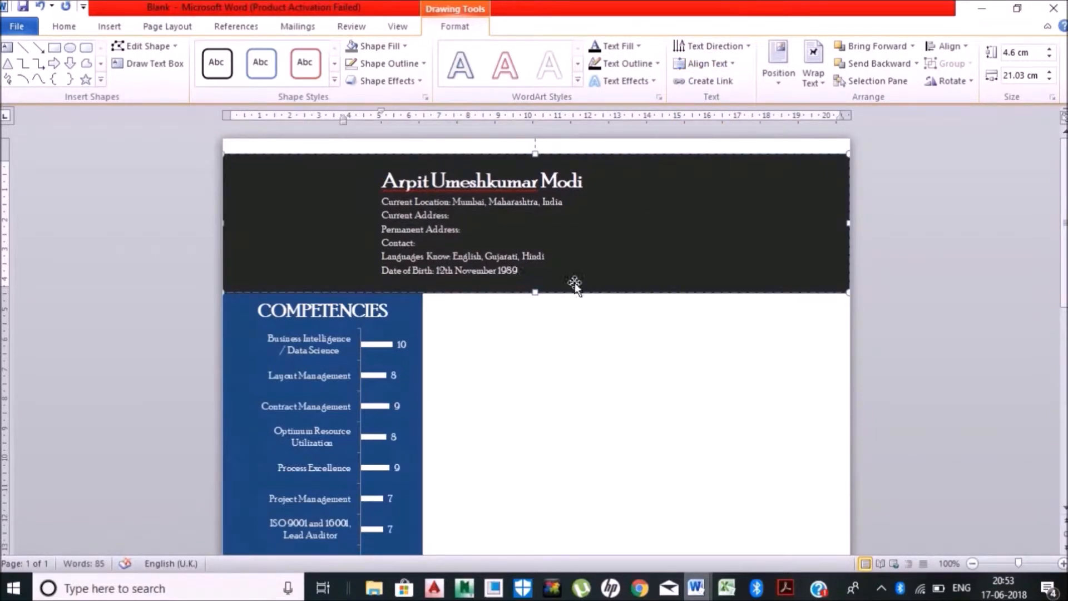
pyautogui.scroll(-3)
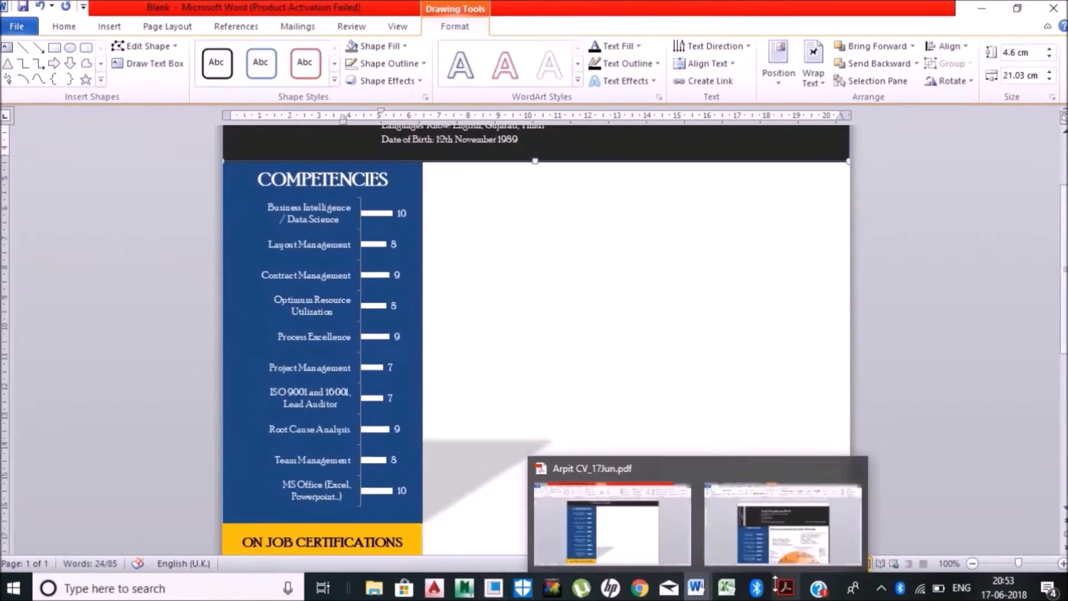
pyautogui.click(726, 588)
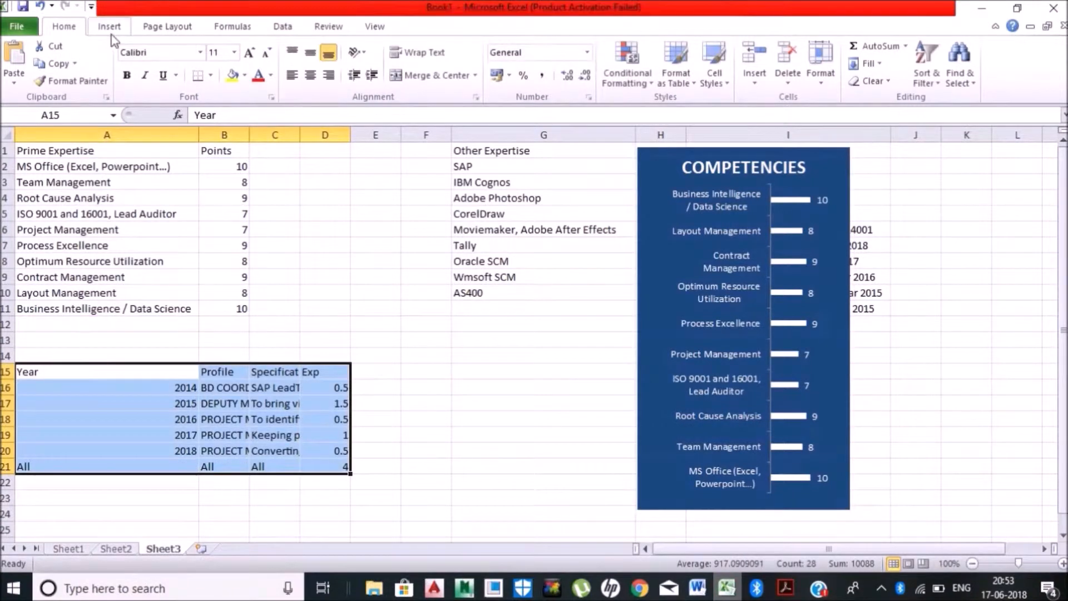
# - Build a pivot table summing Exp and insert a doughnut PivotChart from it
pyautogui.click(22, 58)
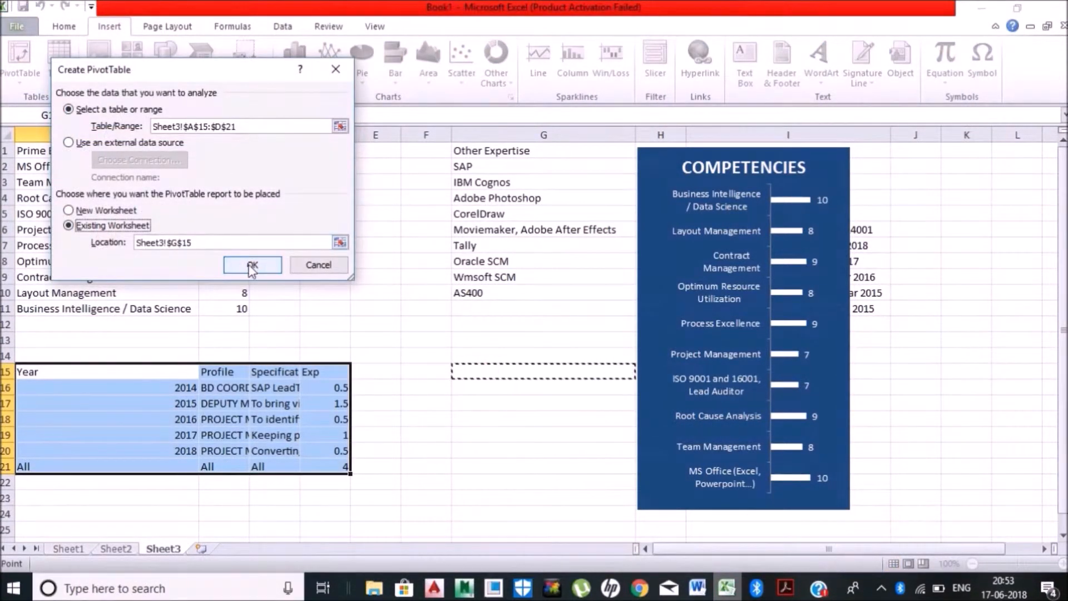
pyautogui.click(252, 266)
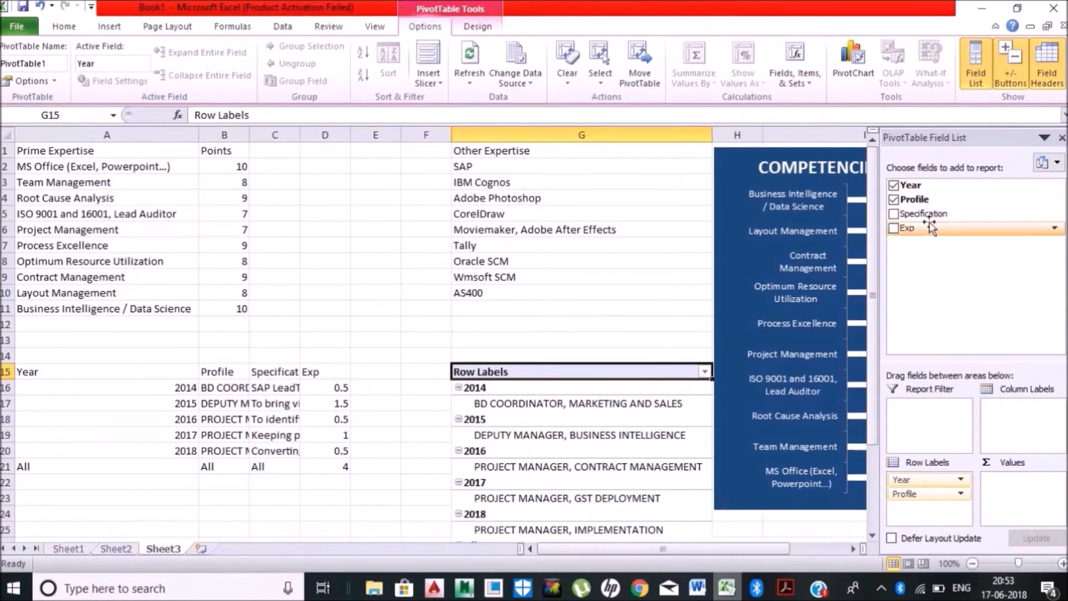
pyautogui.click(895, 227)
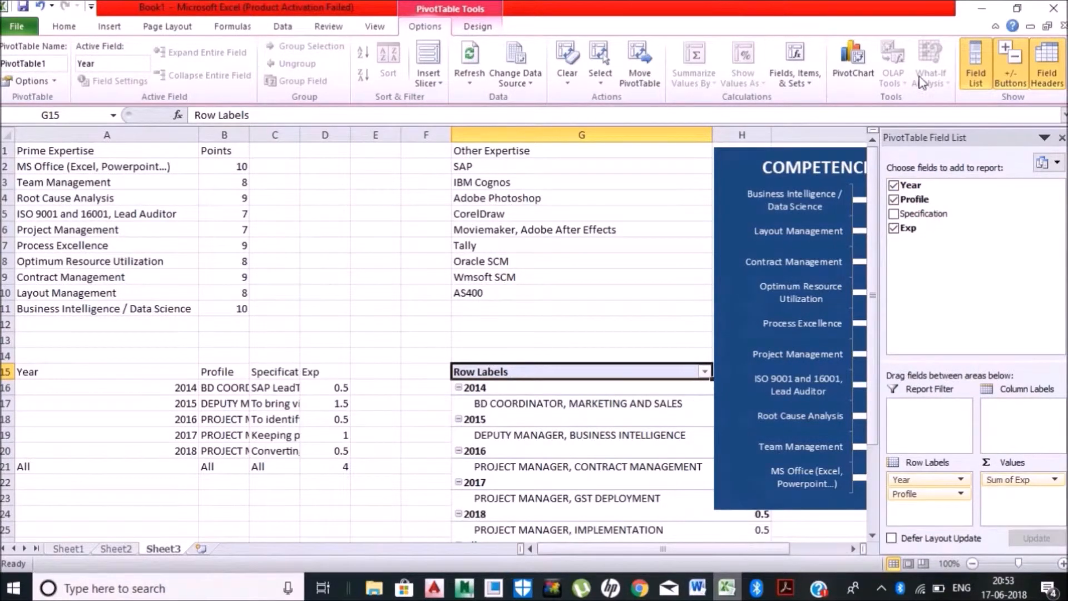
pyautogui.click(853, 63)
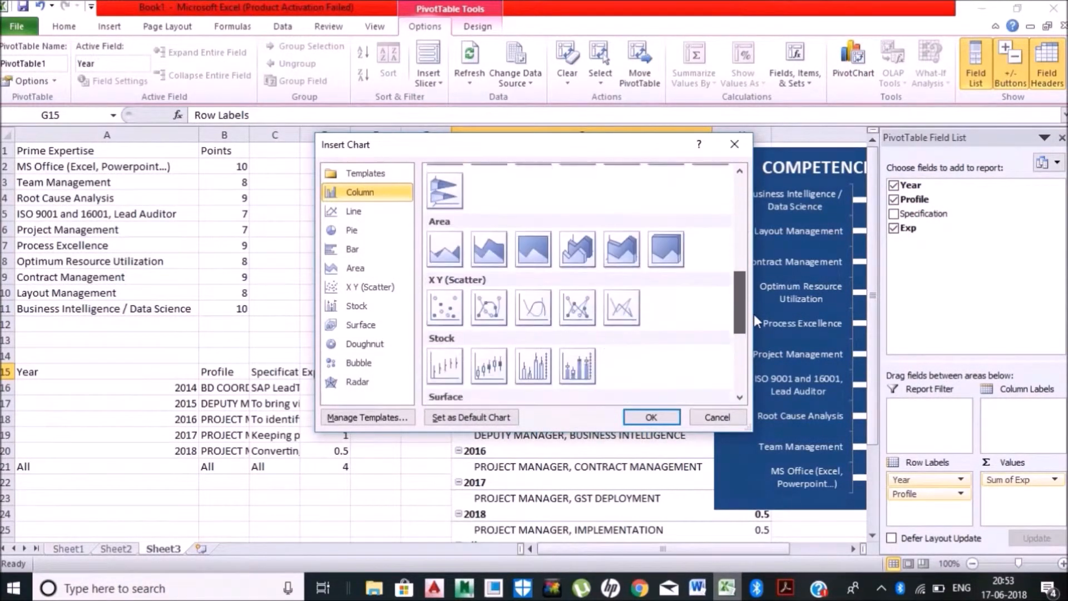
pyautogui.click(650, 416)
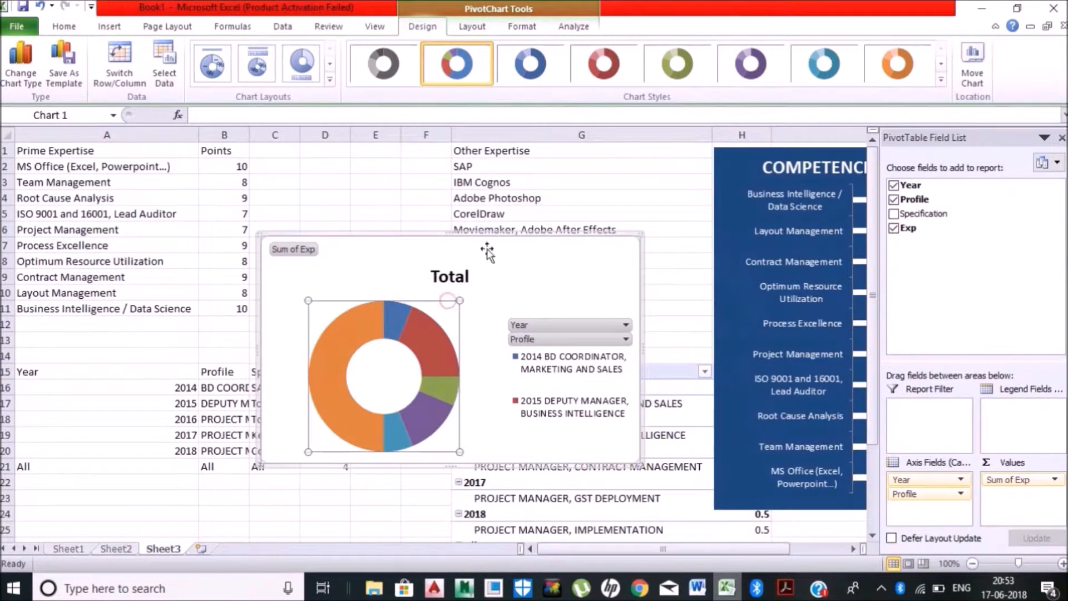
# - Apply the orange style, give the All slice no fill, and add repositioned category labels
pyautogui.click(898, 63)
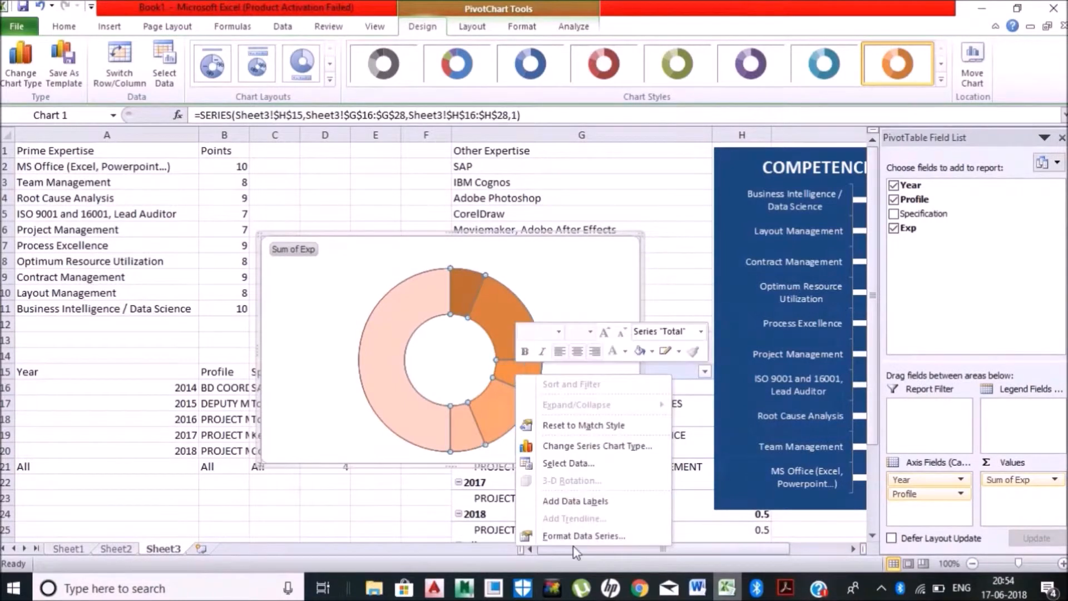
pyautogui.click(584, 535)
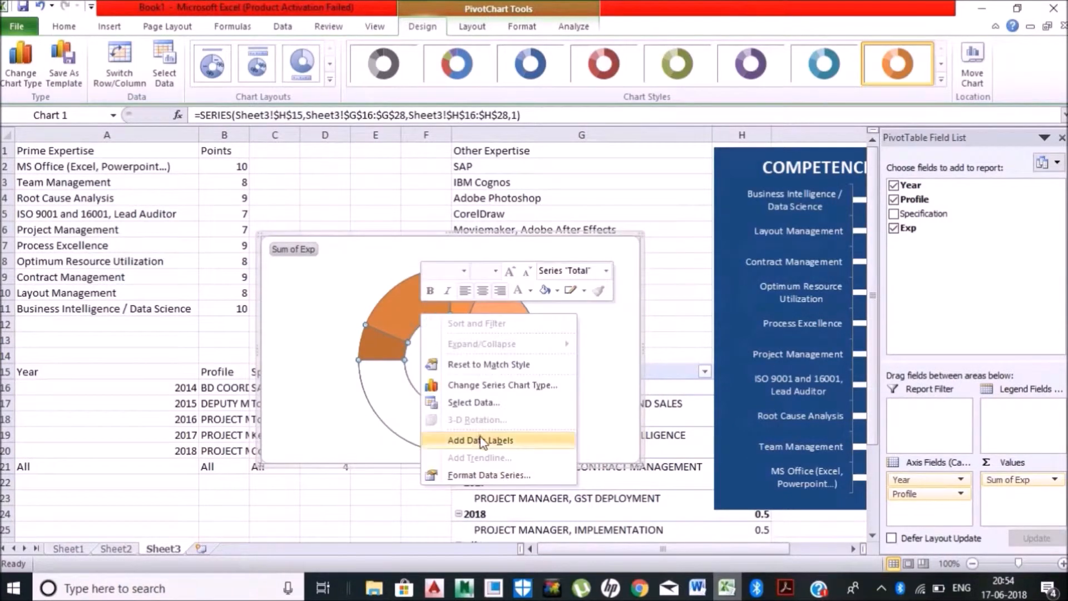
pyautogui.click(479, 439)
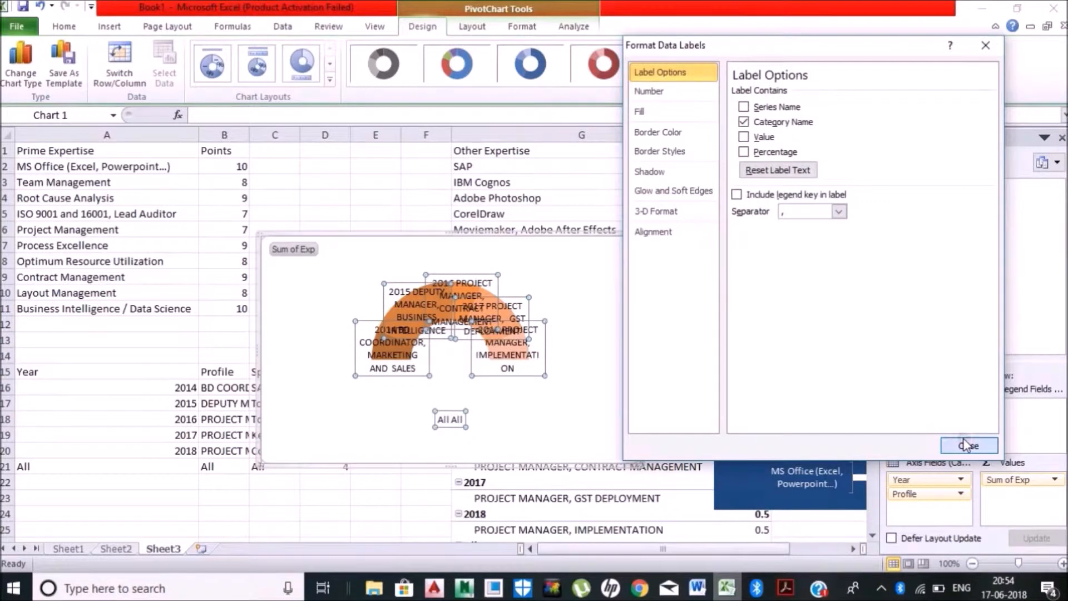
pyautogui.click(967, 445)
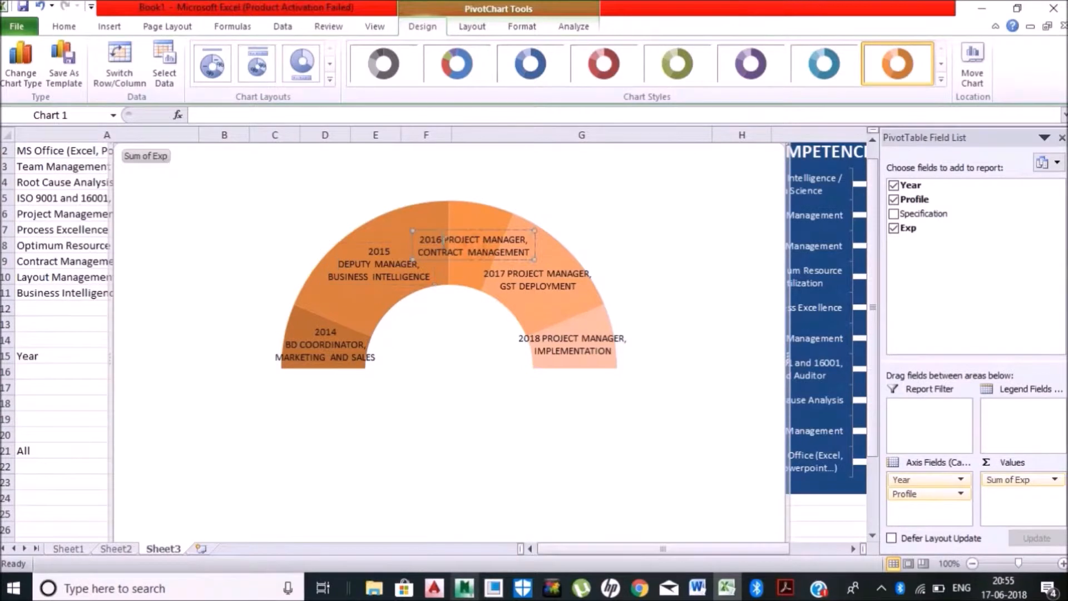
pyautogui.click(537, 279)
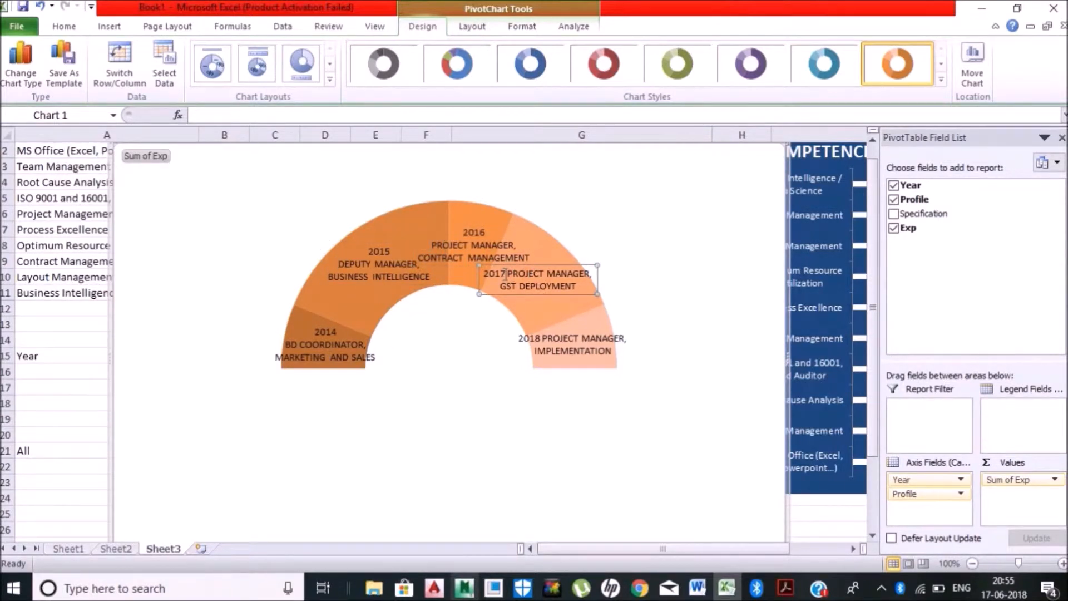
pyautogui.click(573, 344)
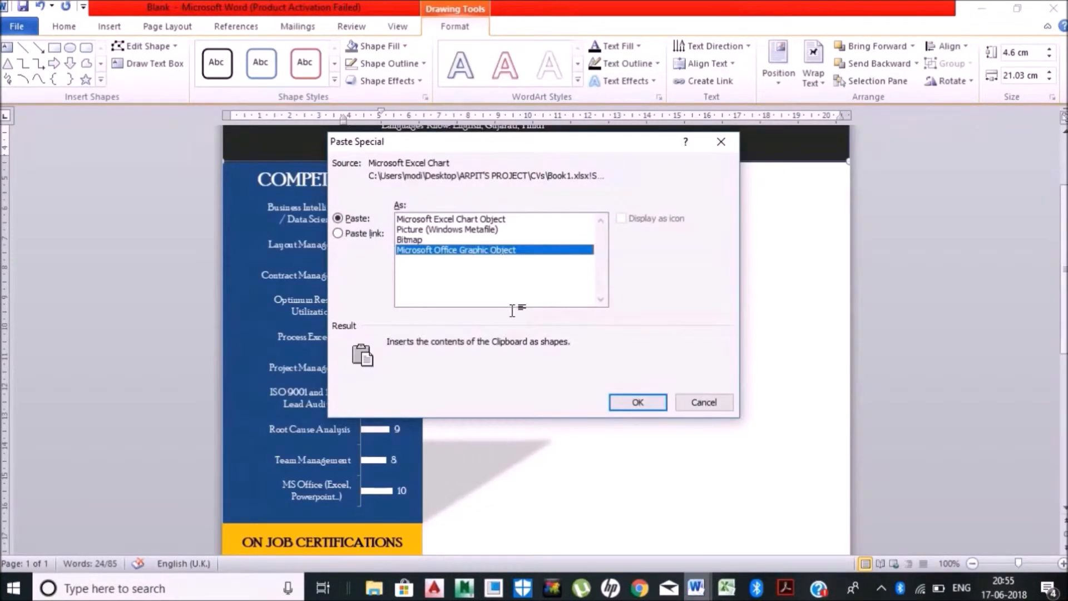
# - Paste the chart as a Microsoft Office Graphic Object, set behind text below the header
pyautogui.click(637, 402)
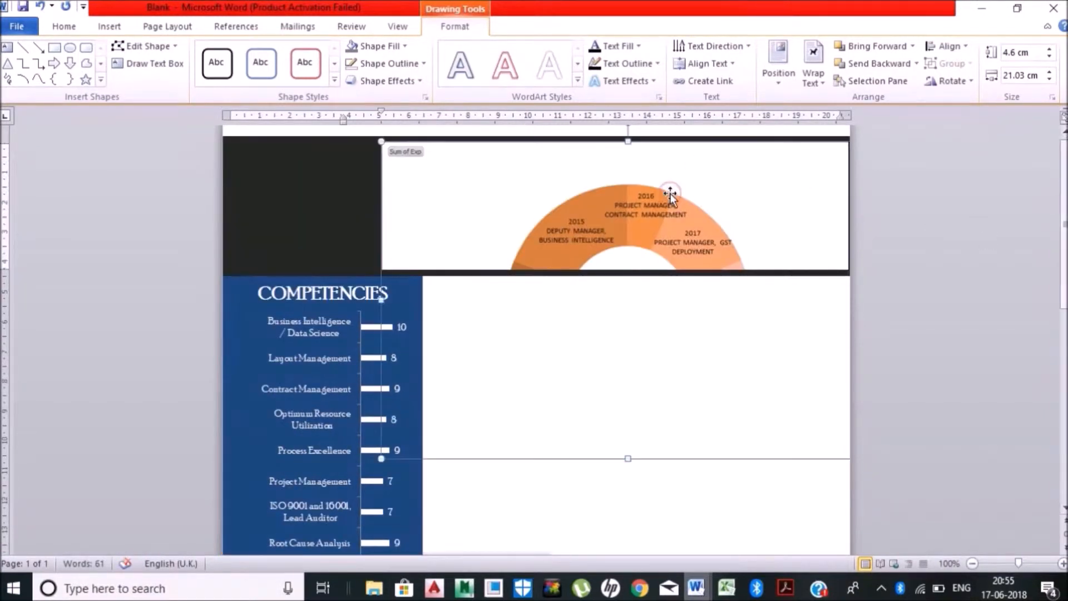
pyautogui.click(610, 388)
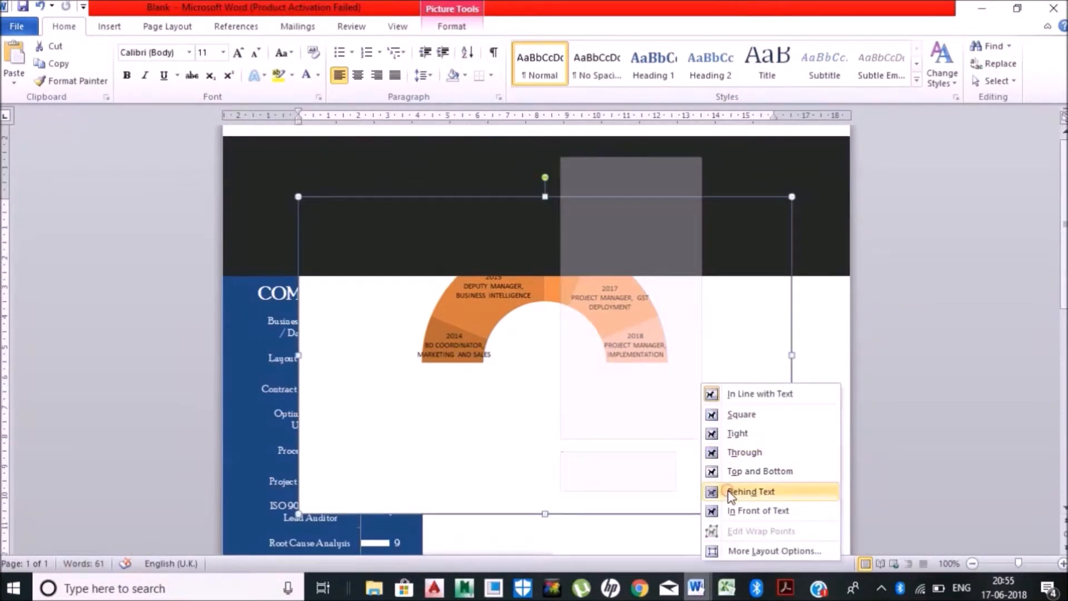
pyautogui.click(750, 491)
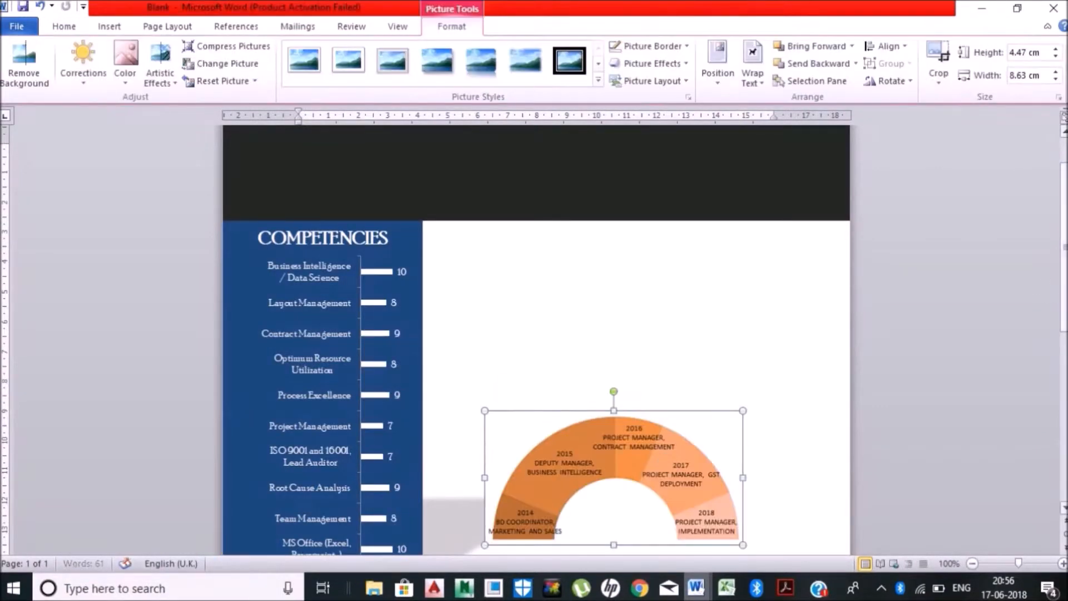
pyautogui.scroll(-3)
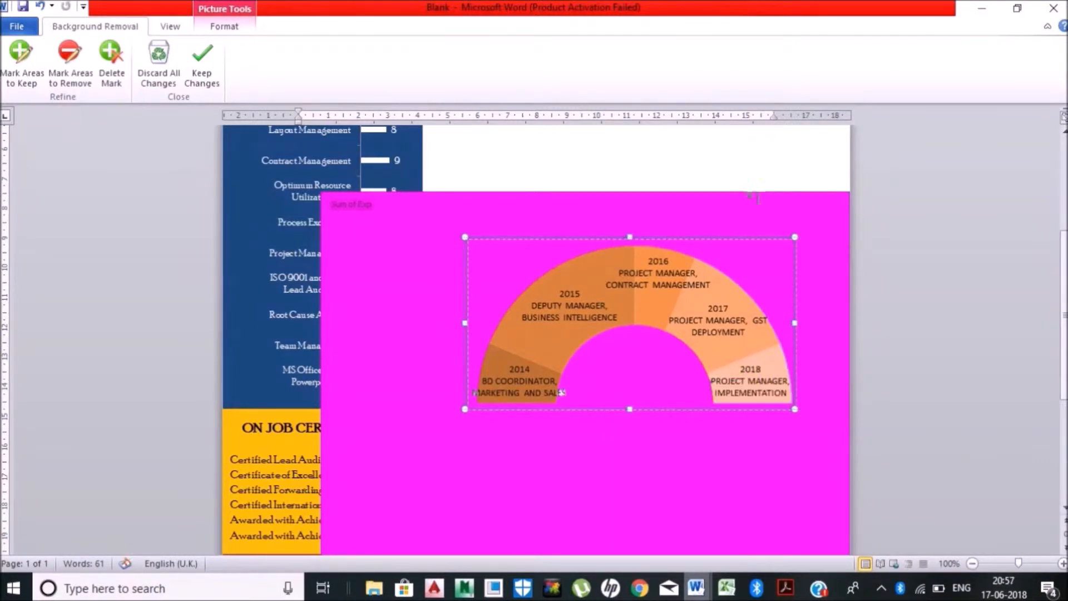
pyautogui.rightClick(626, 321)
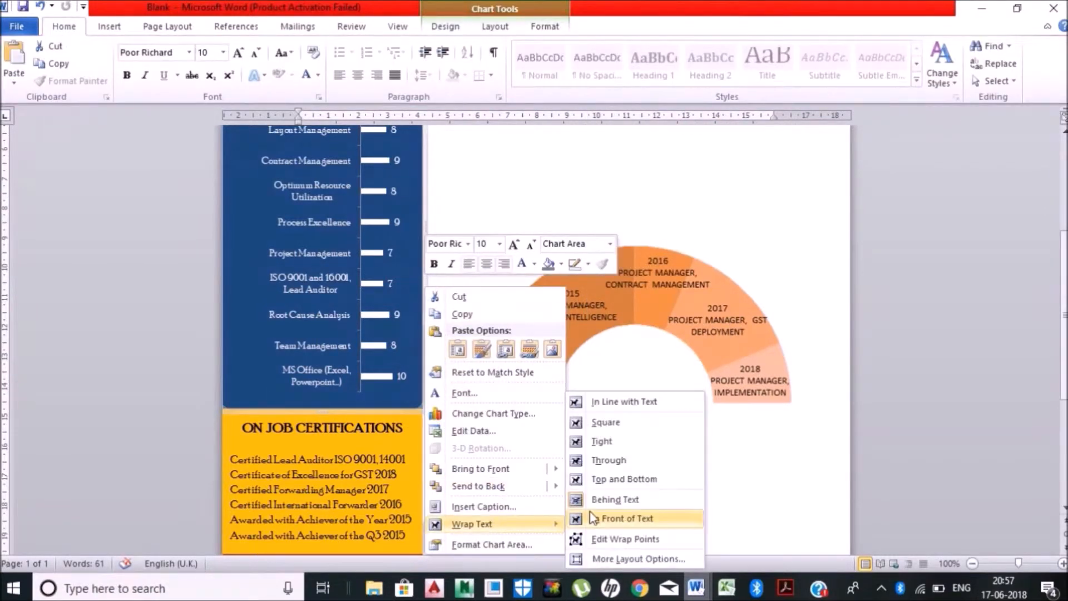
# - Set the chart to In Front of Text and switch to the finished CV window
pyautogui.click(624, 518)
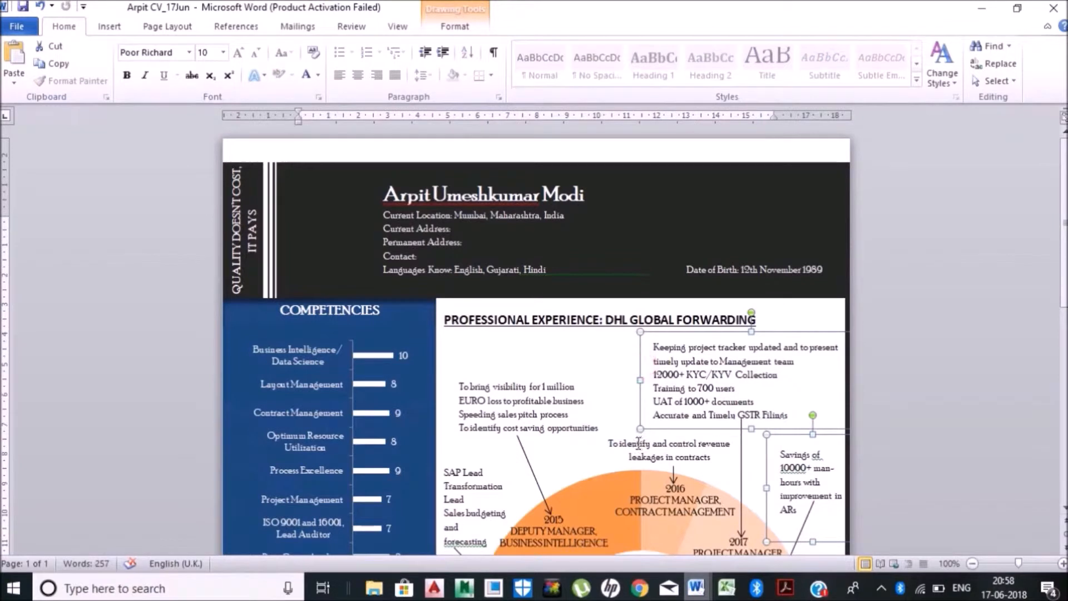
pyautogui.click(670, 450)
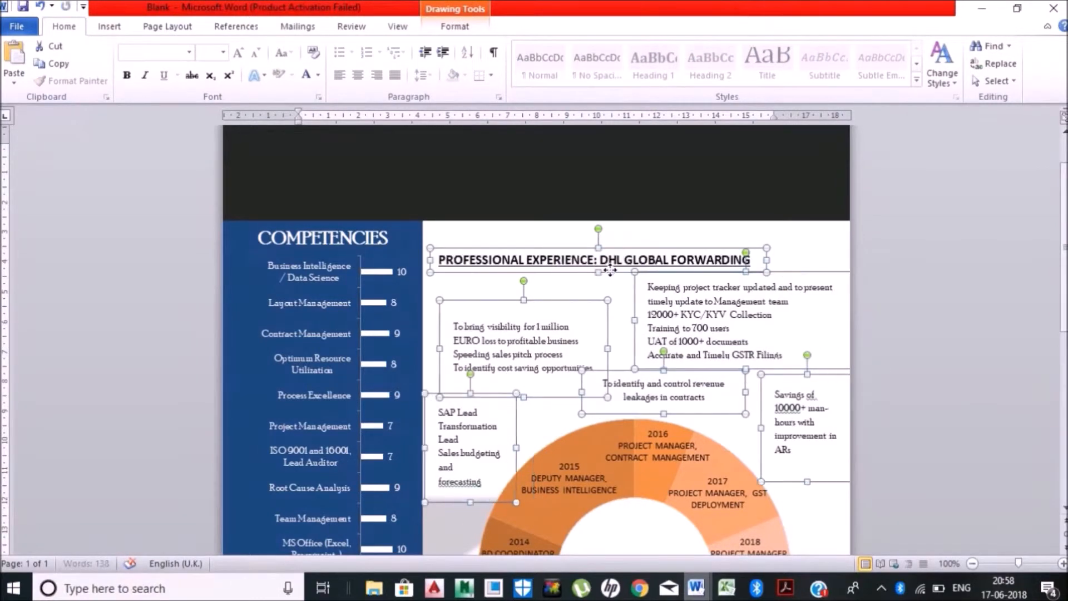
pyautogui.moveTo(812, 246)
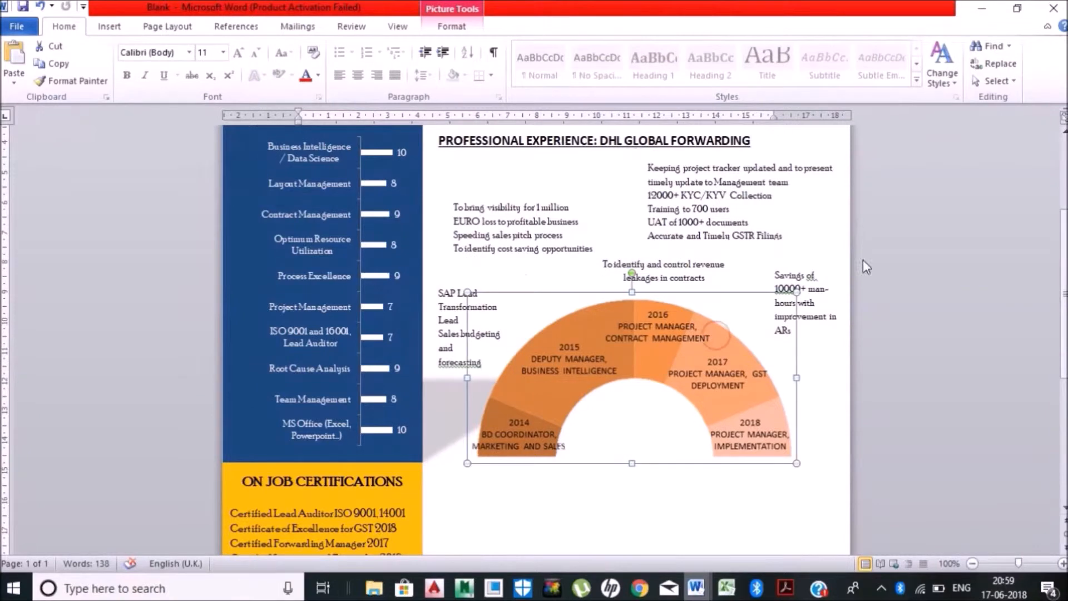
# - Return to the finished CV to copy the experience heading and achievement boxes
pyautogui.click(109, 26)
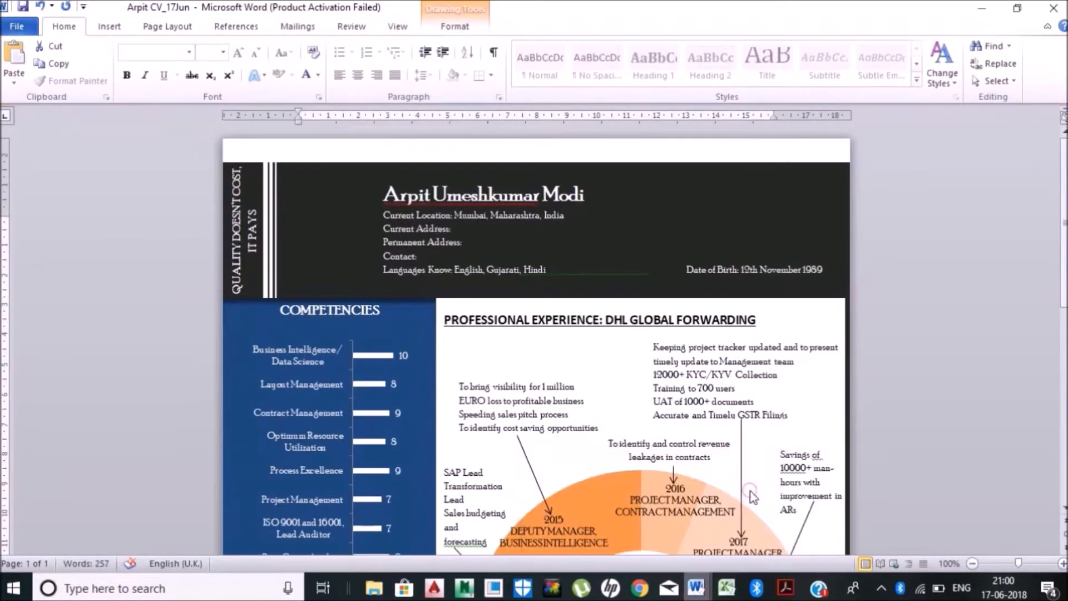
# - Copy the arrows and Other Certifications and Awards list from the finished CV into the draft
pyautogui.scroll(-3)
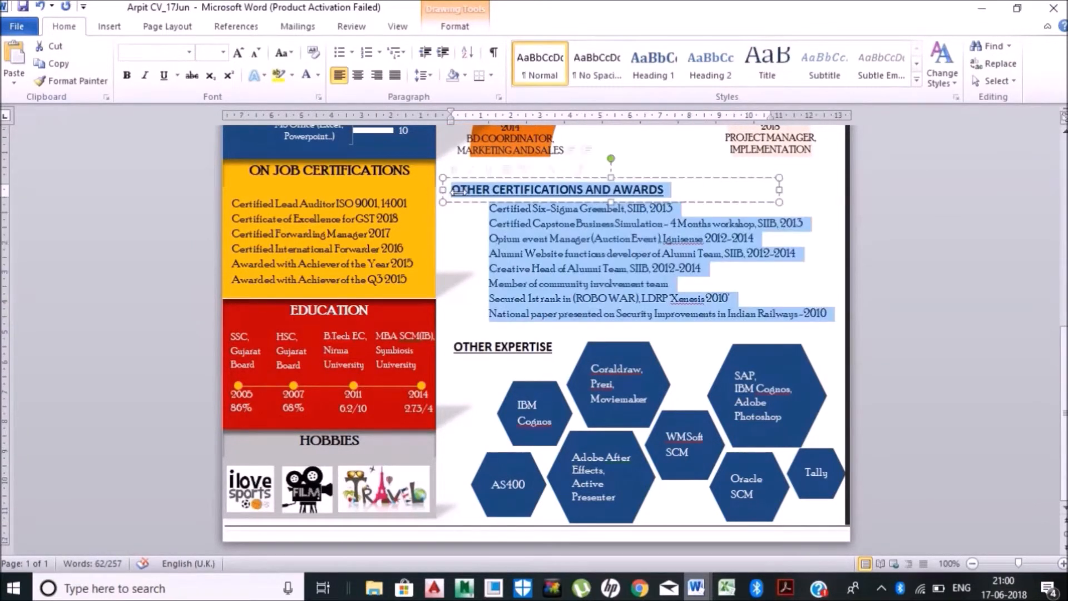
pyautogui.click(465, 240)
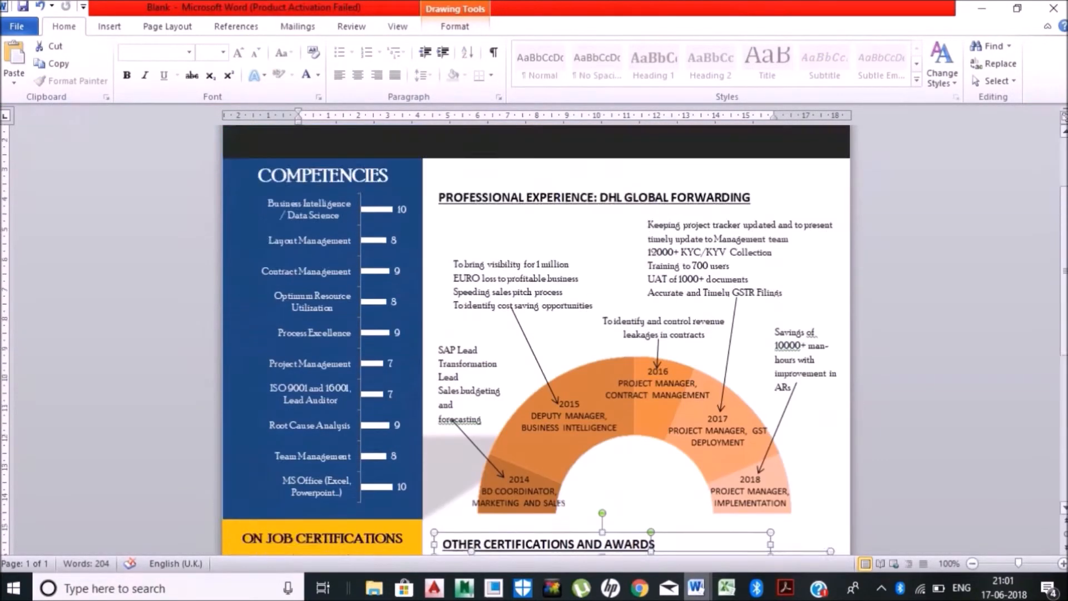
pyautogui.scroll(-3)
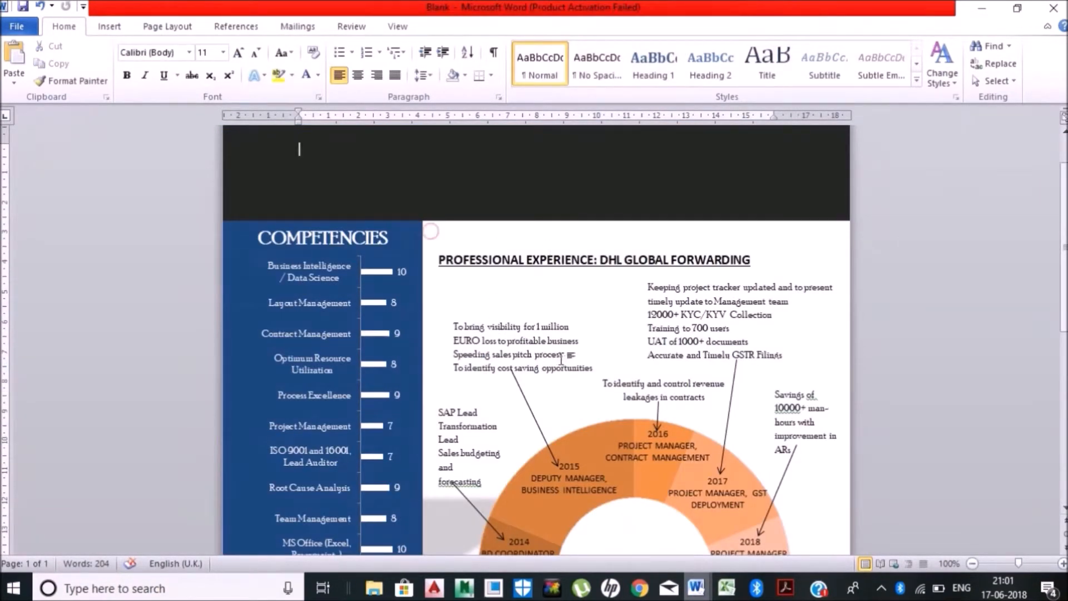
pyautogui.scroll(-3)
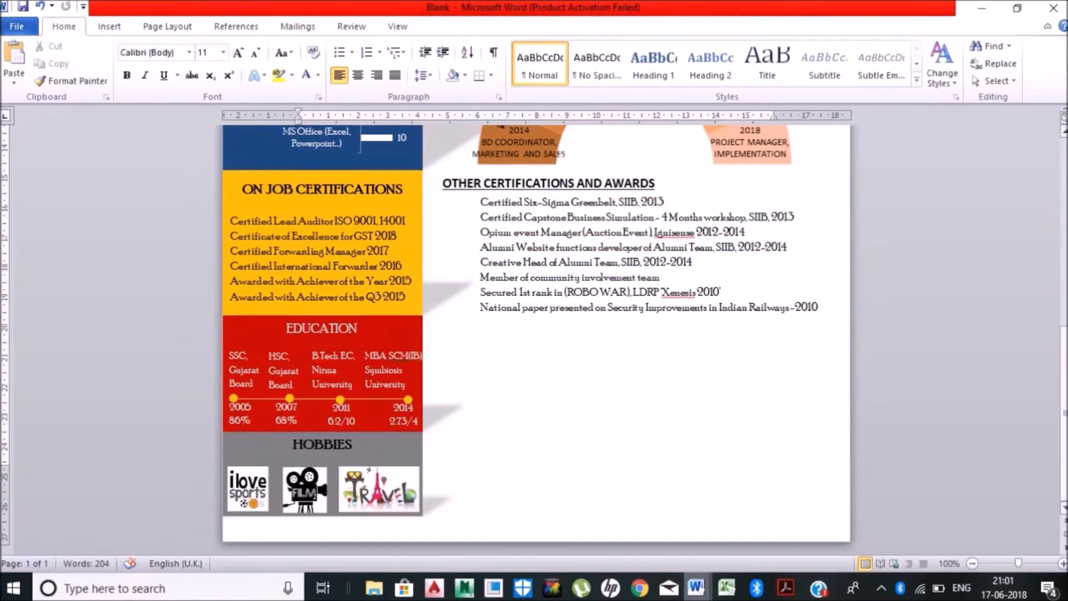
# - Draw a hexagon shape below the certifications list
pyautogui.click(226, 62)
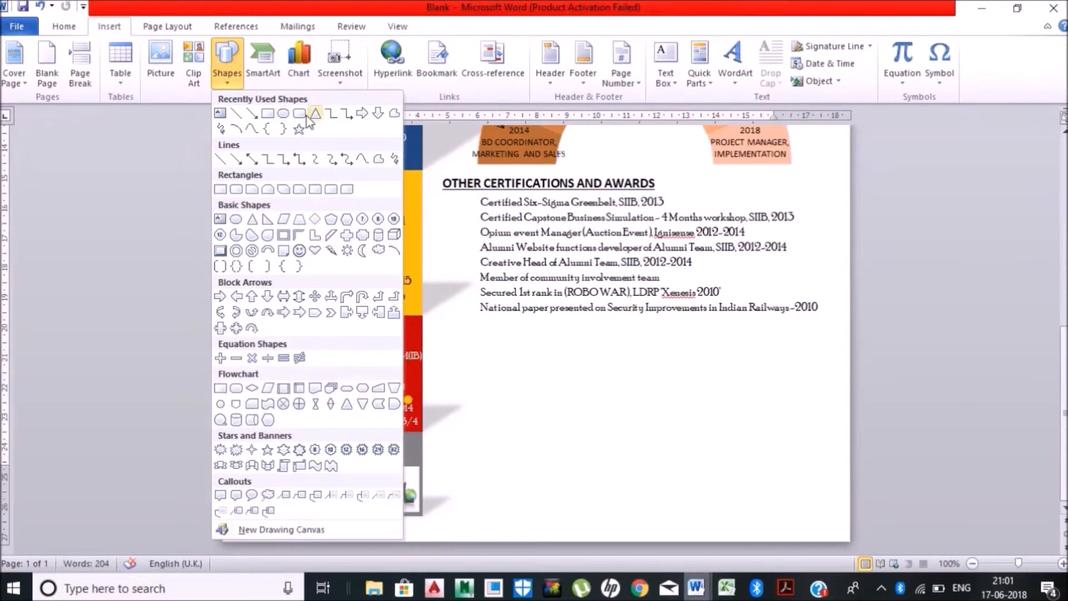
pyautogui.click(314, 113)
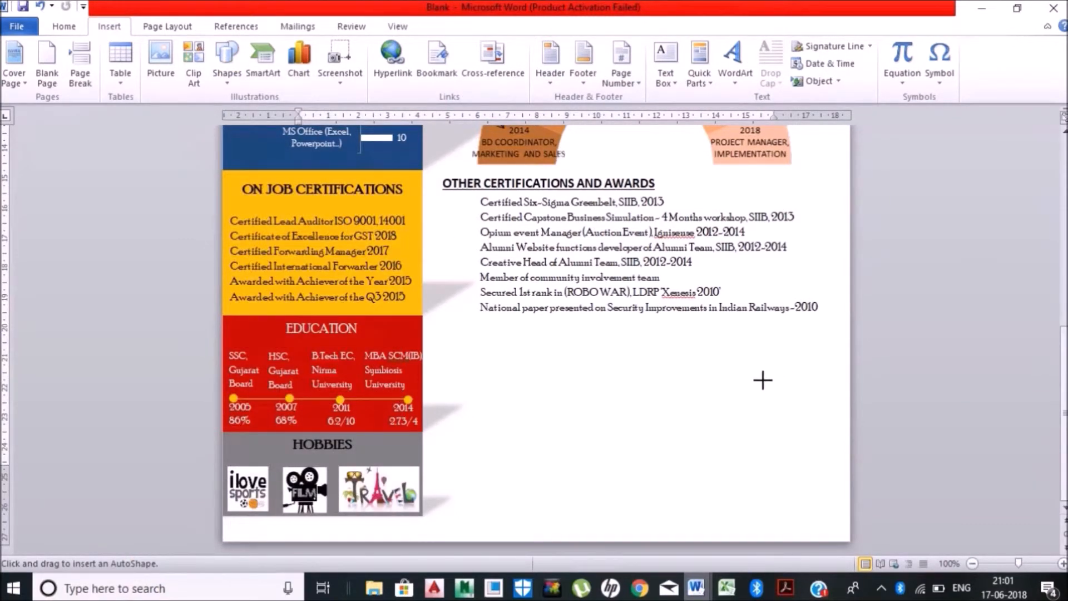
pyautogui.moveTo(761, 380); pyautogui.dragTo(813, 448)
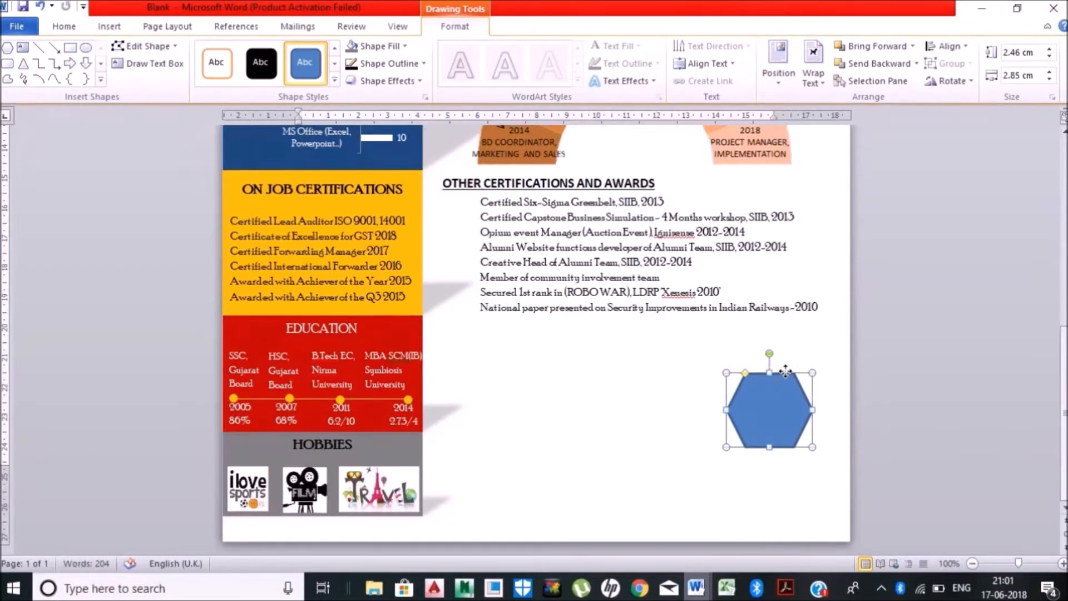
pyautogui.moveTo(694, 588)
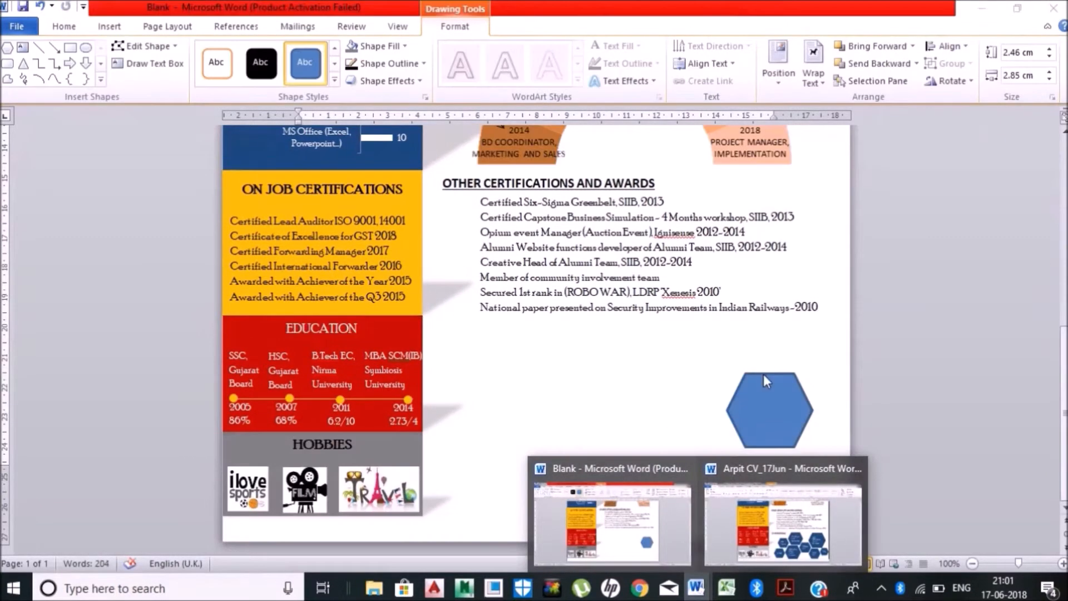
pyautogui.click(768, 409)
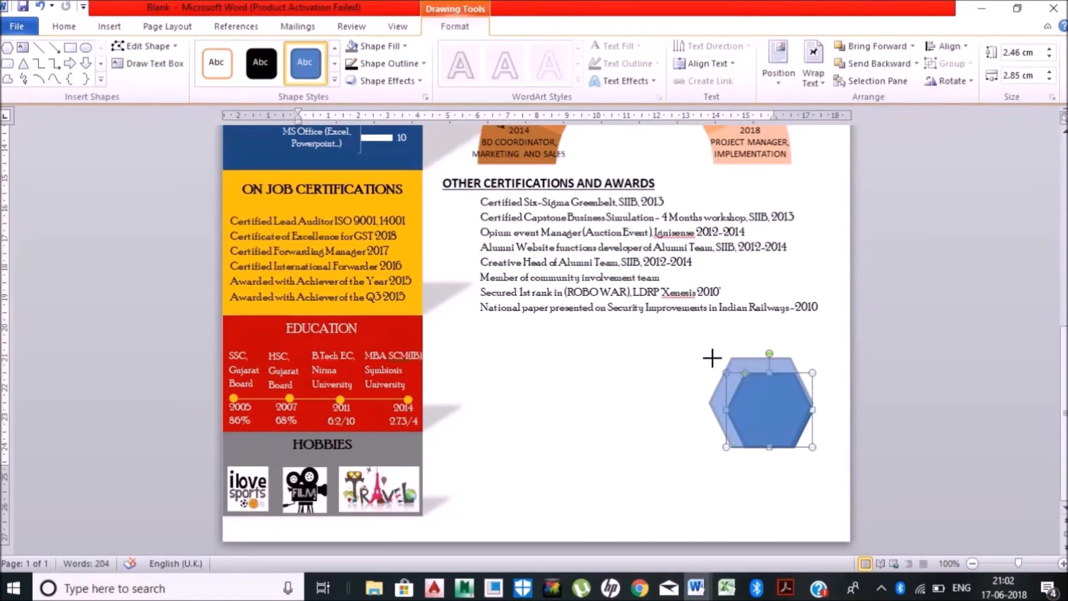
# - Add a smaller hexagon beside it and type skill names 'SAP LEAD' and 'TECH LEA'
pyautogui.click(377, 46)
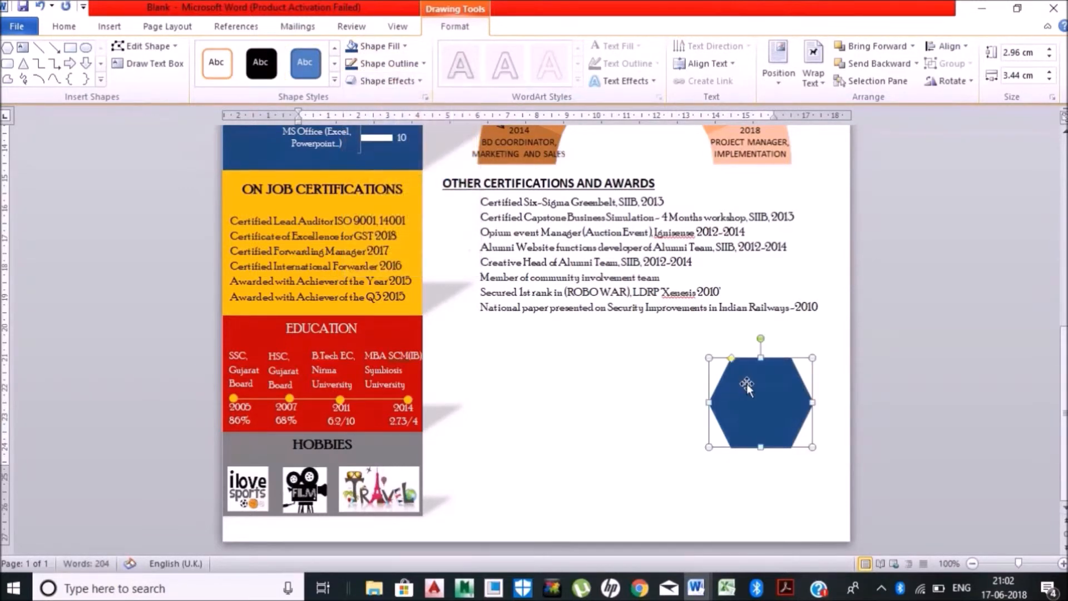
pyautogui.click(8, 49)
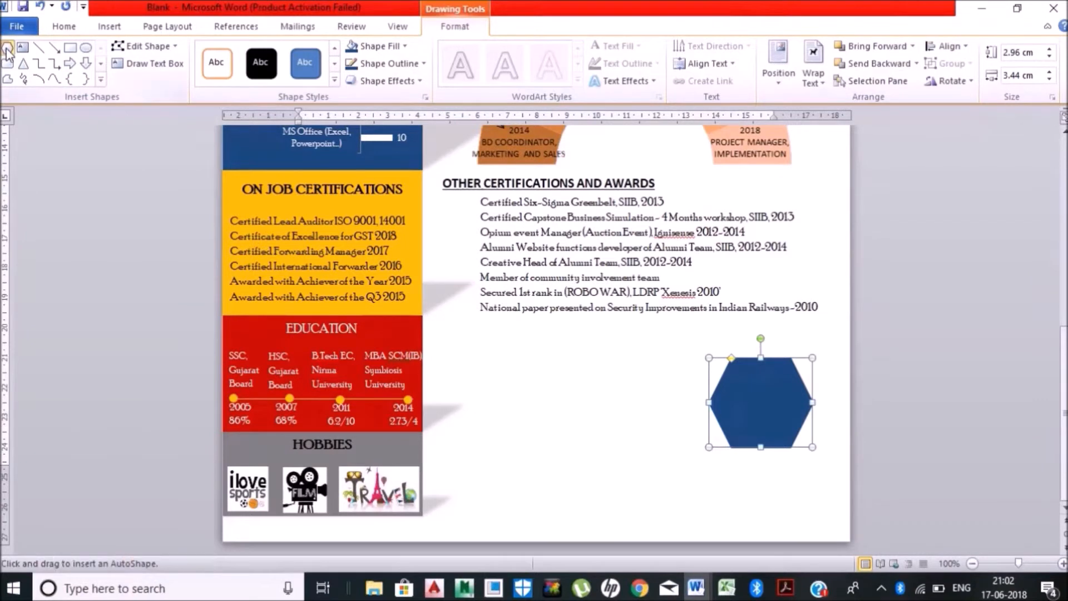
pyautogui.moveTo(664, 412); pyautogui.dragTo(712, 452)
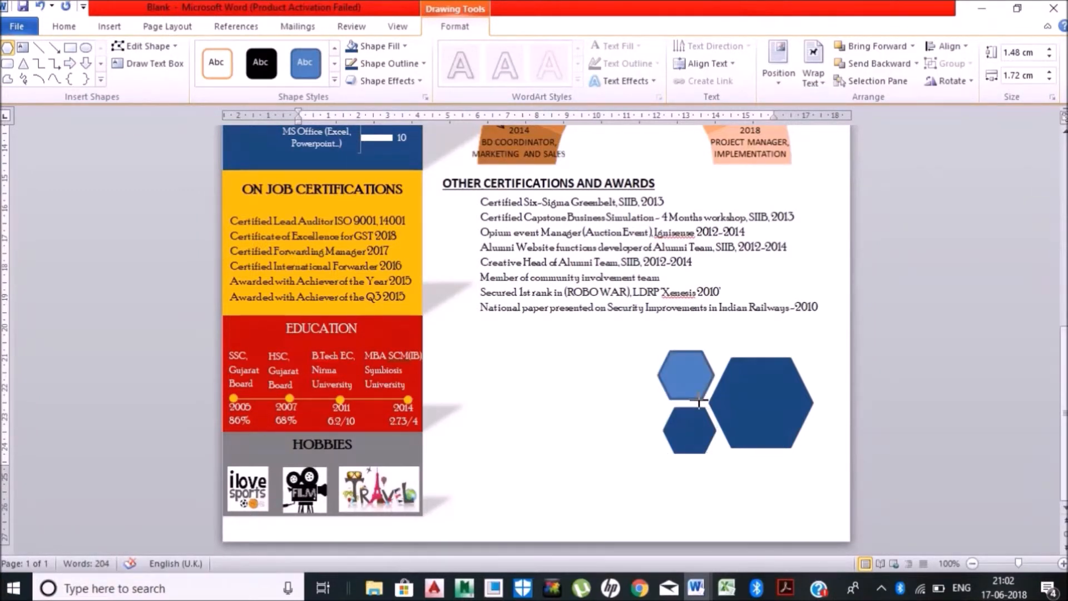
pyautogui.click(686, 374)
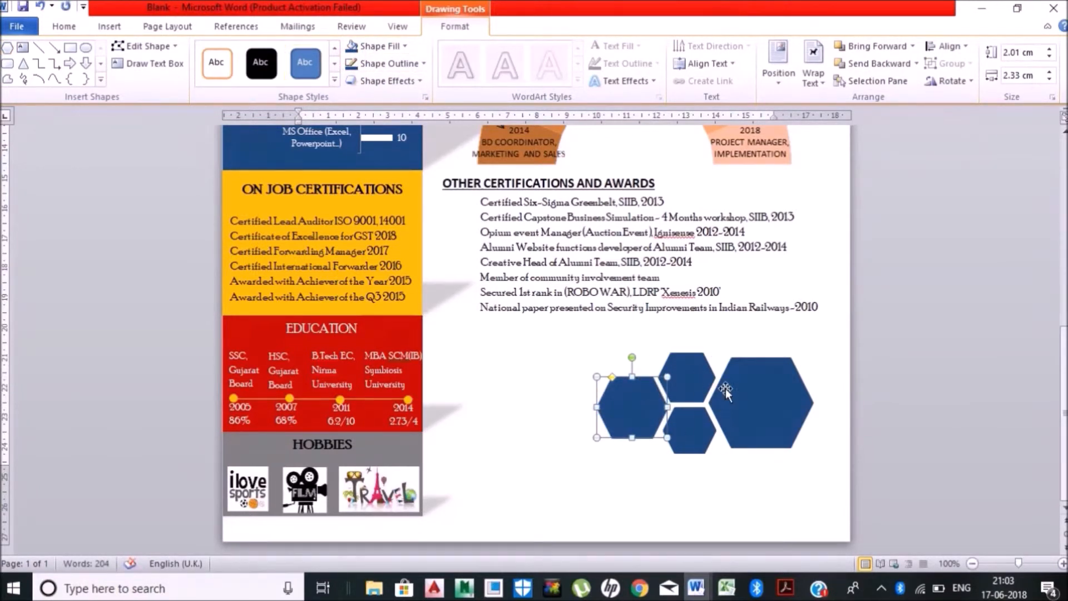
pyautogui.write('SAP LEAD')
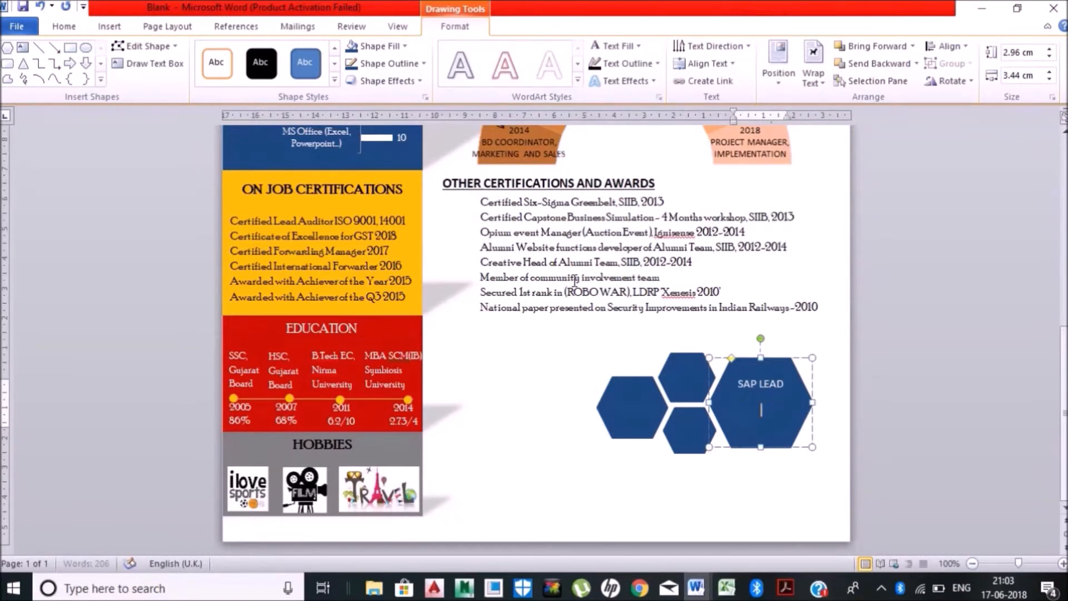
pyautogui.write('TECH LEA')
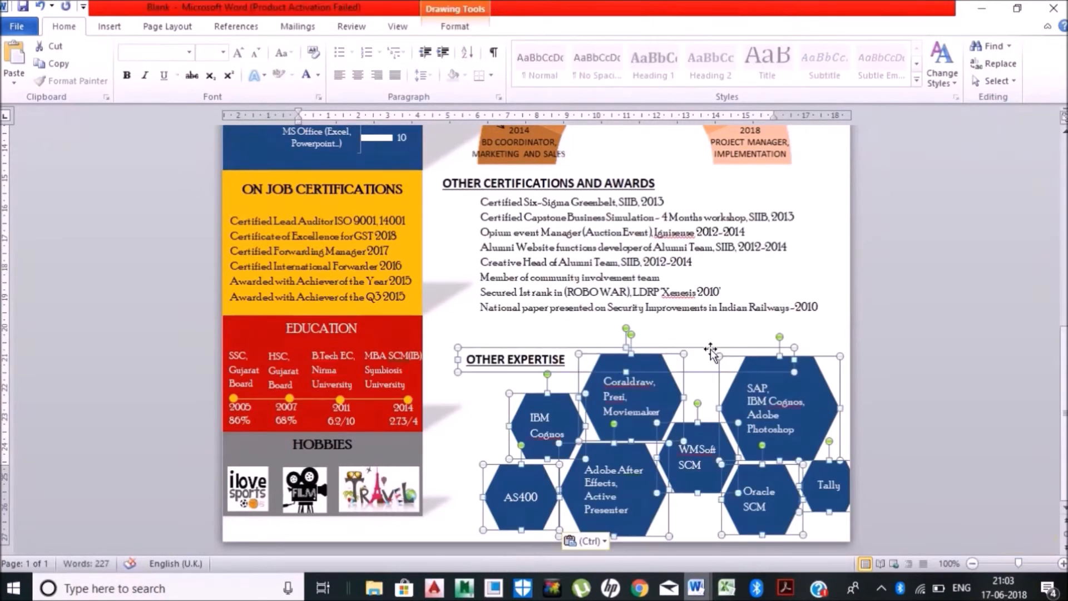
# - Copy the dark name-and-contact header band and paste it into the new CV as HTML Format
pyautogui.moveTo(710, 347); pyautogui.dragTo(677, 358)
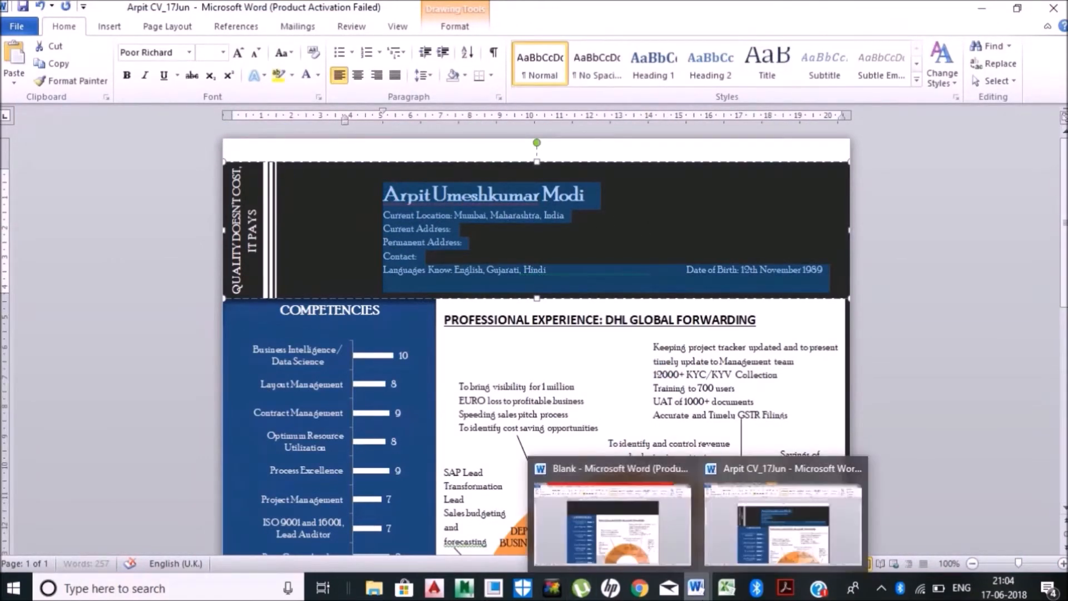
pyautogui.click(609, 468)
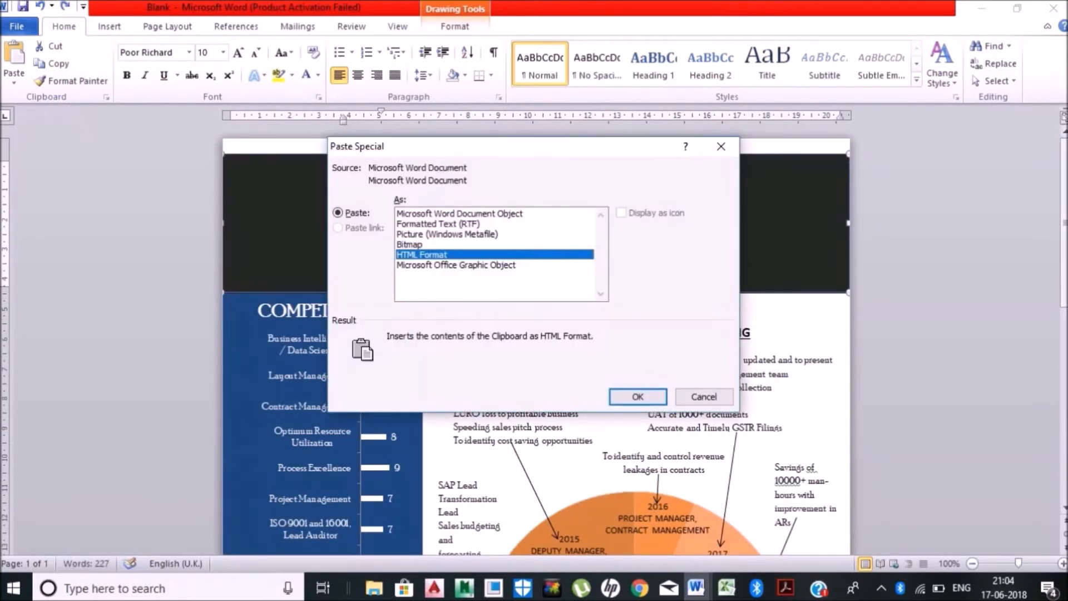
pyautogui.click(636, 396)
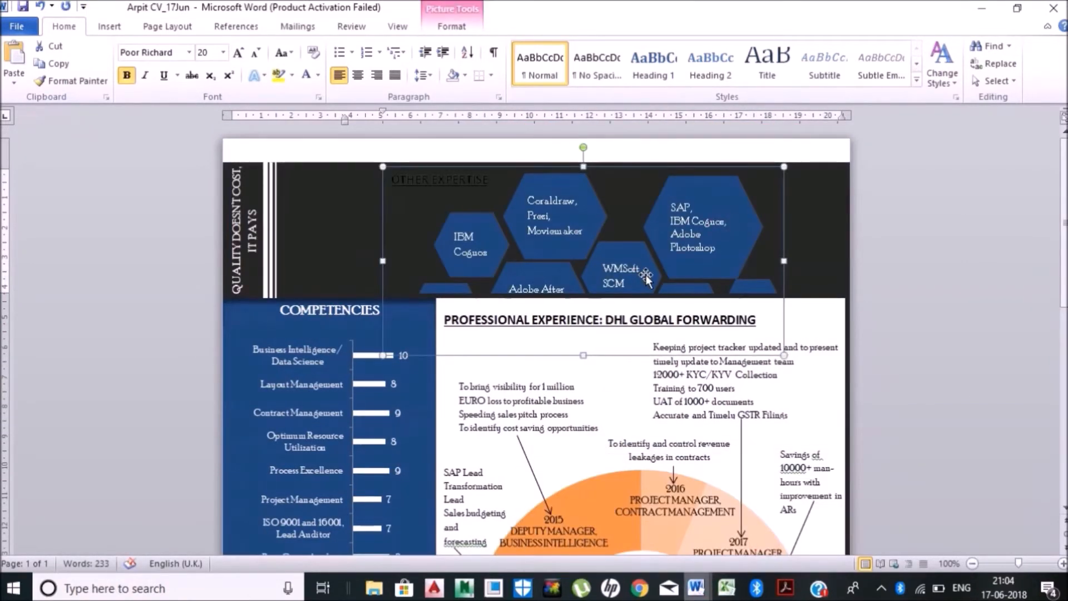
pyautogui.click(619, 279)
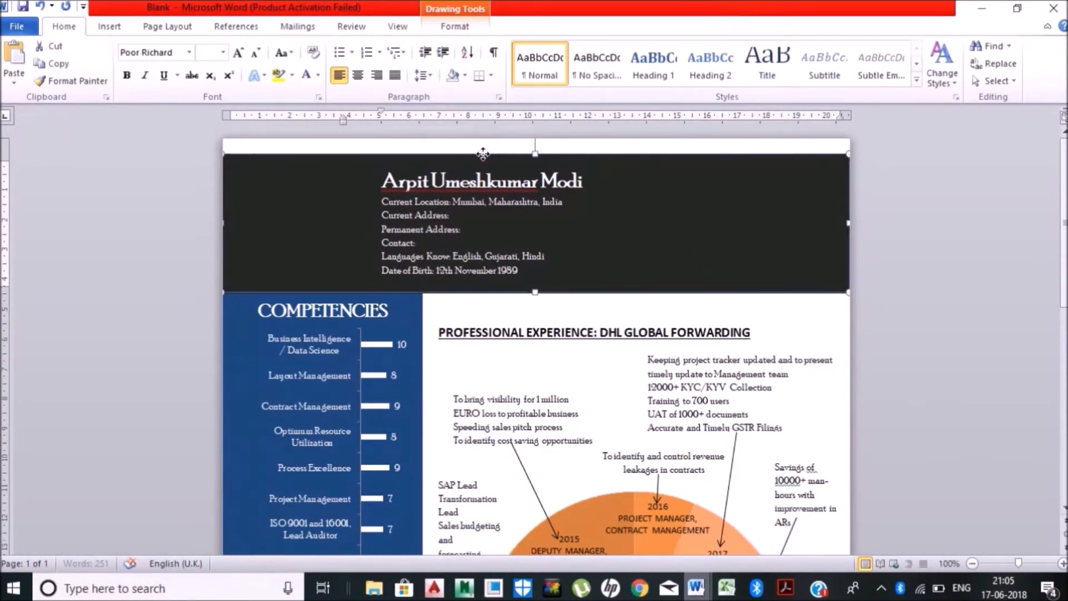
# - Draw a white 3 pt vertical line at the header band's left end and duplicate it
pyautogui.click(109, 26)
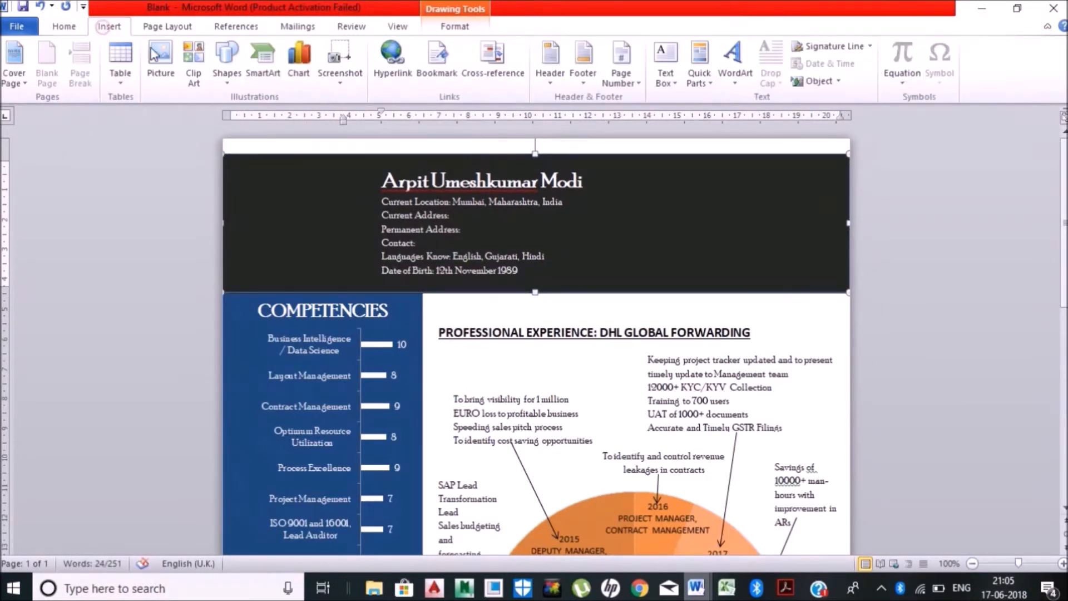
pyautogui.click(227, 58)
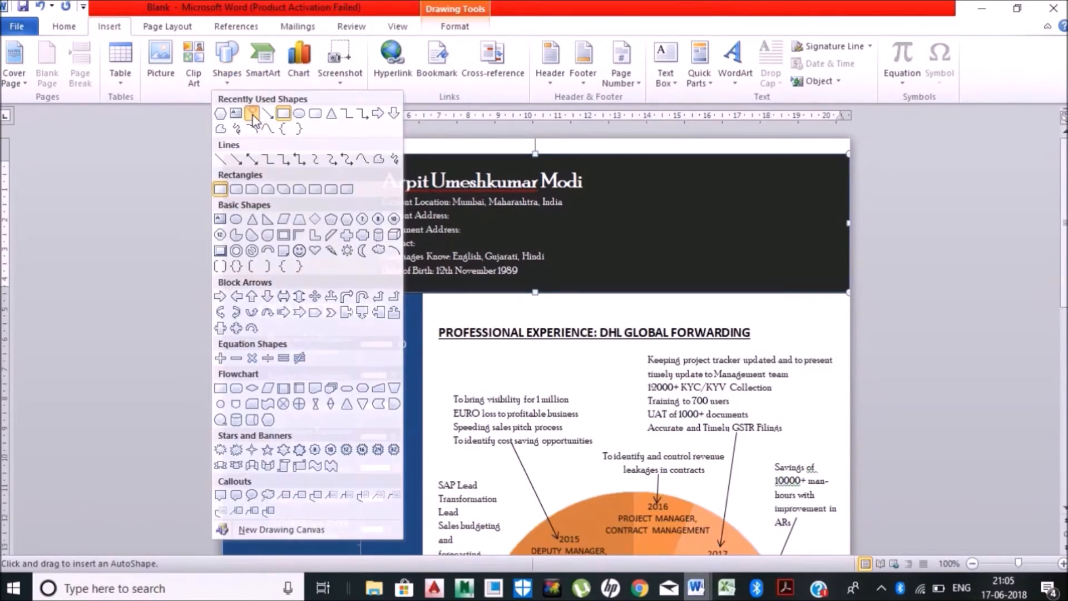
pyautogui.click(252, 113)
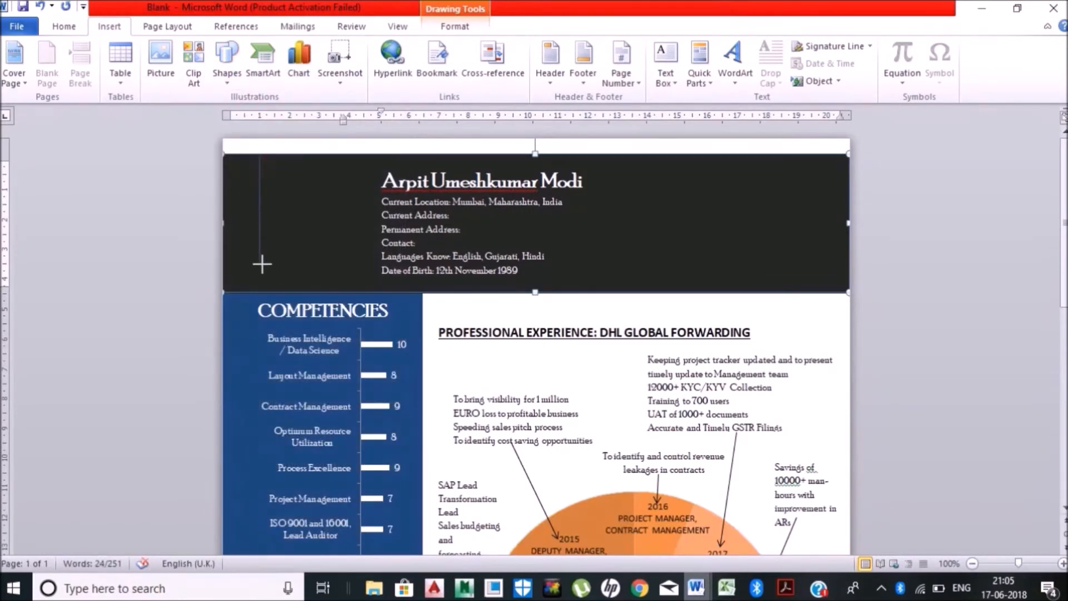
pyautogui.click(261, 264)
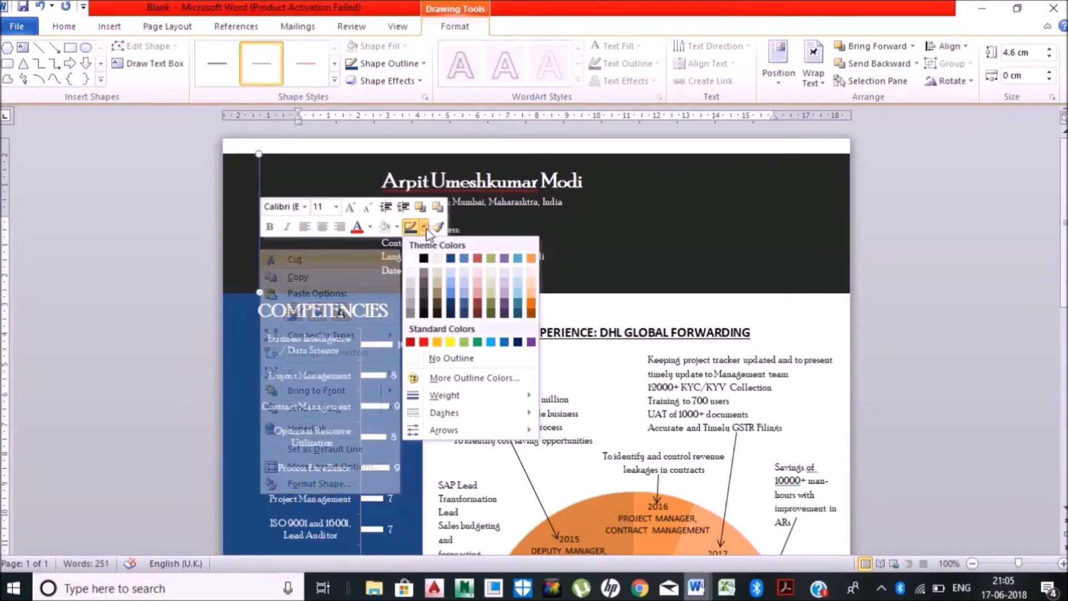
pyautogui.click(443, 395)
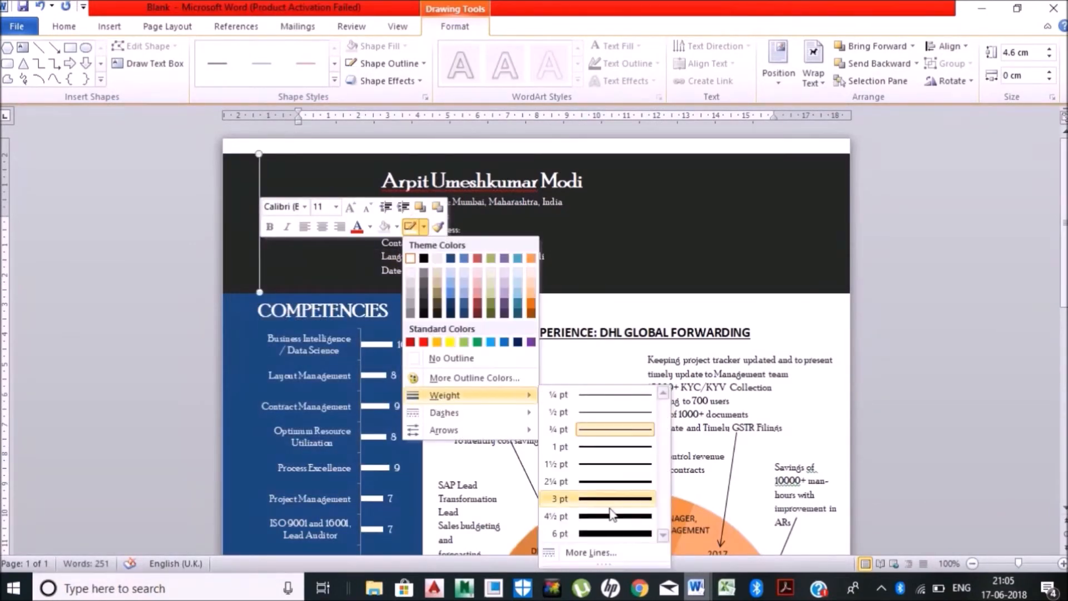
pyautogui.click(558, 498)
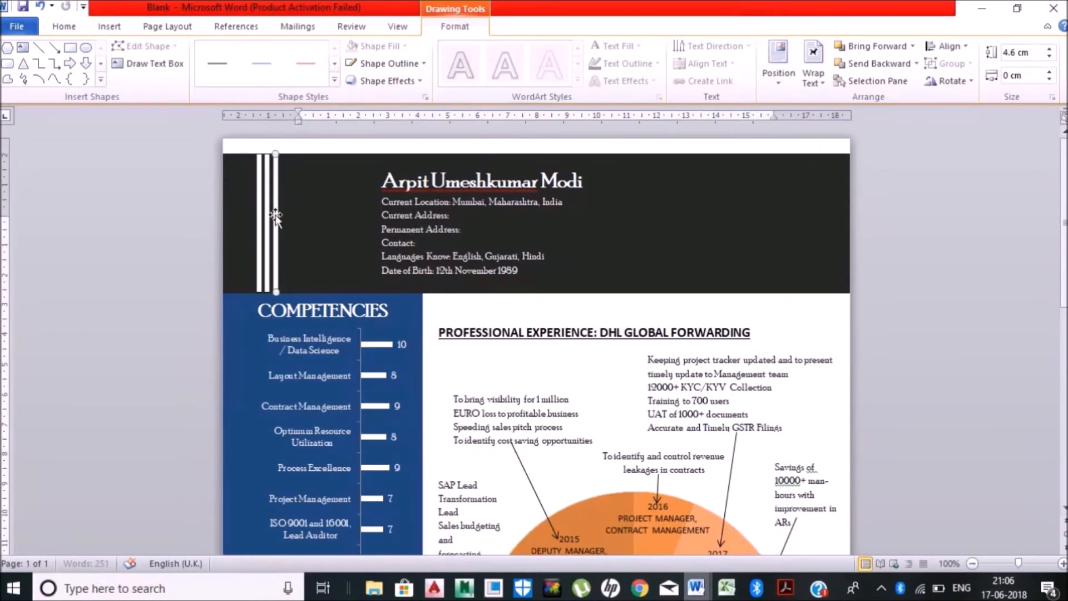
pyautogui.rightClick(276, 216)
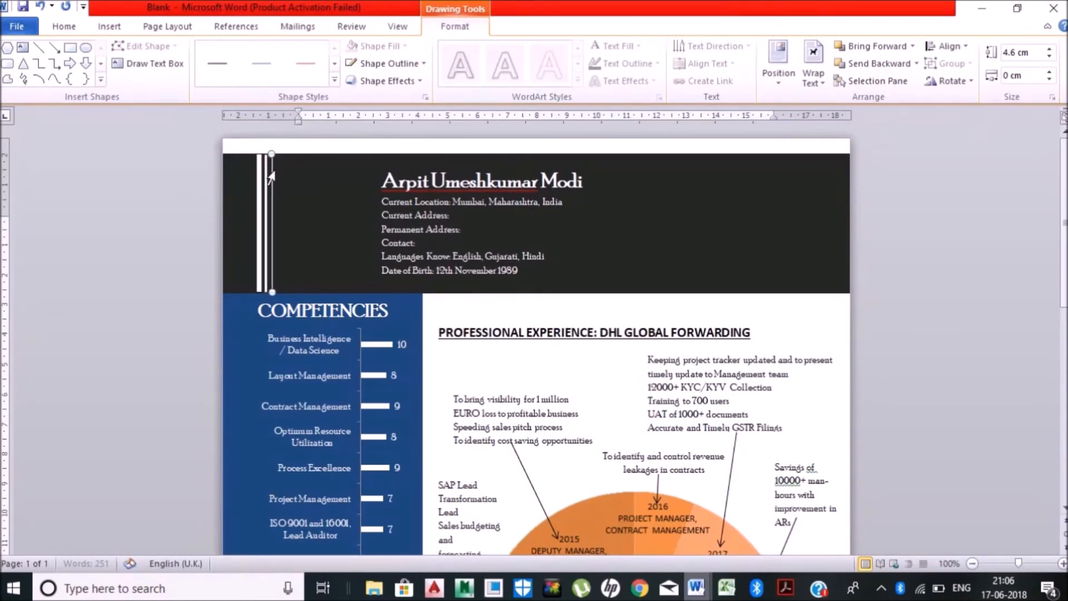
pyautogui.scroll(-3)
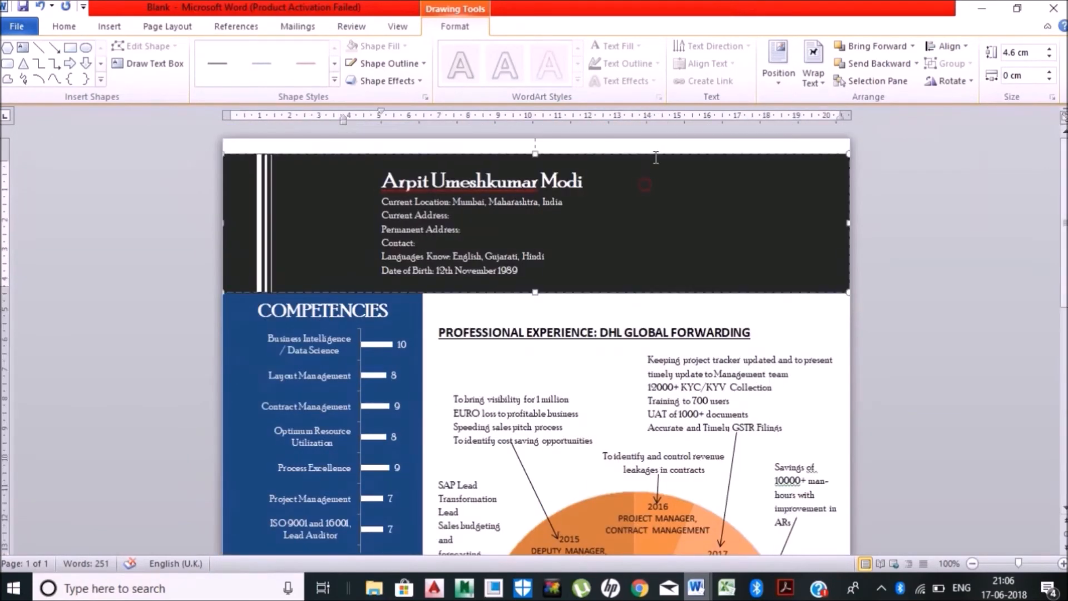
pyautogui.click(16, 26)
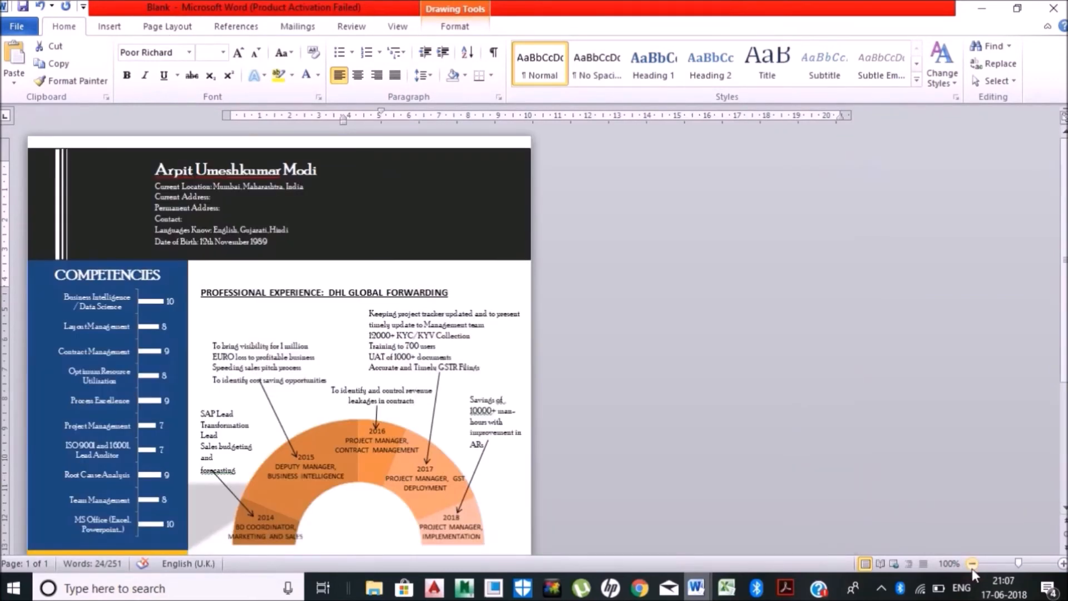
# - Review Arpit CV_17Jun.pdf from the CVs folder, then open its Word version
pyautogui.click(973, 564)
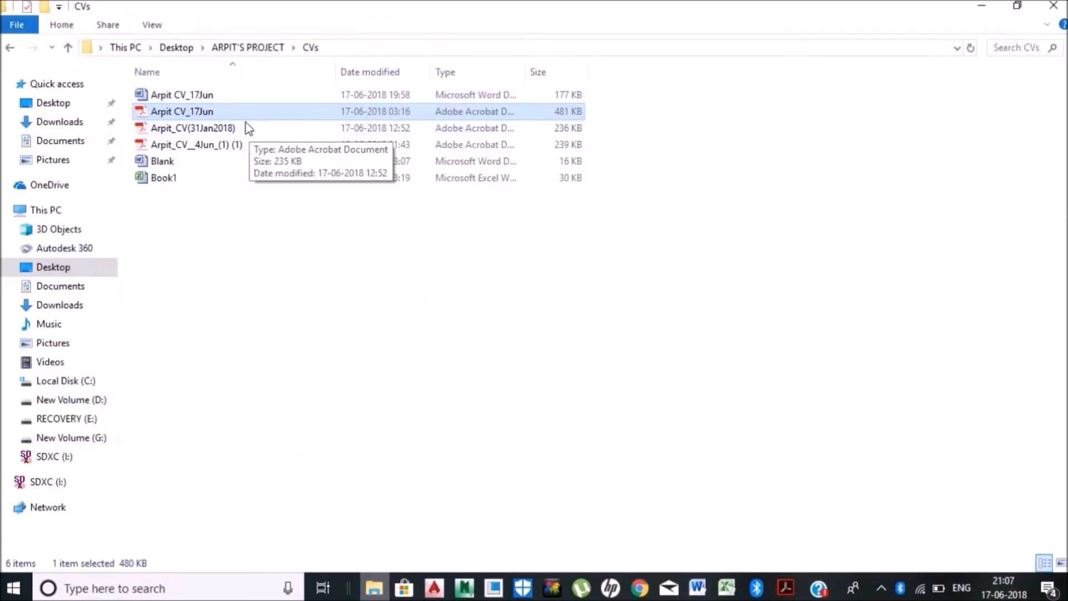
pyautogui.doubleClick(182, 111)
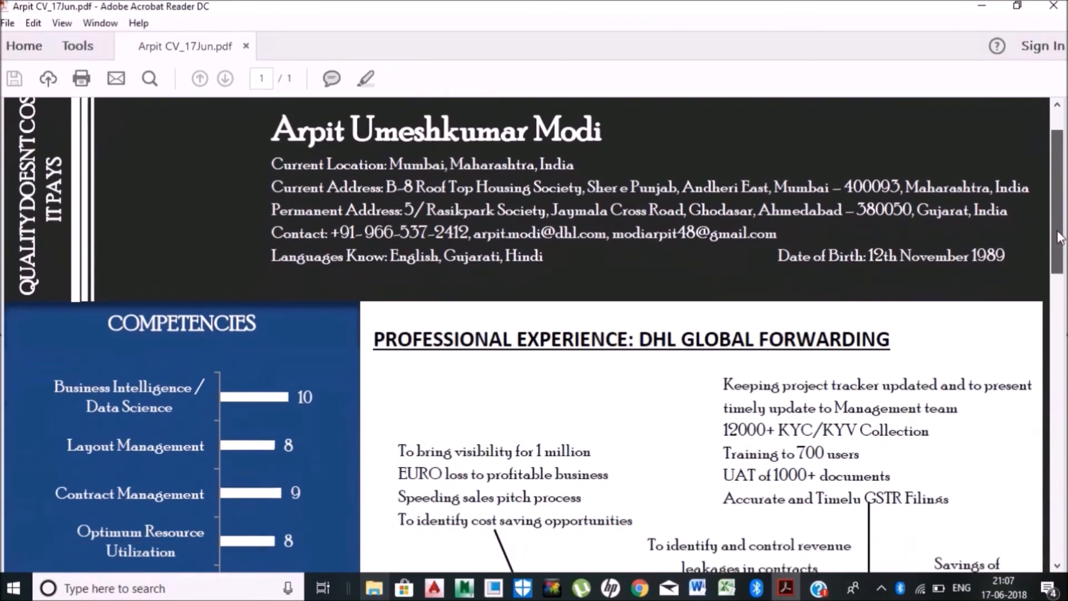
pyautogui.scroll(-3)
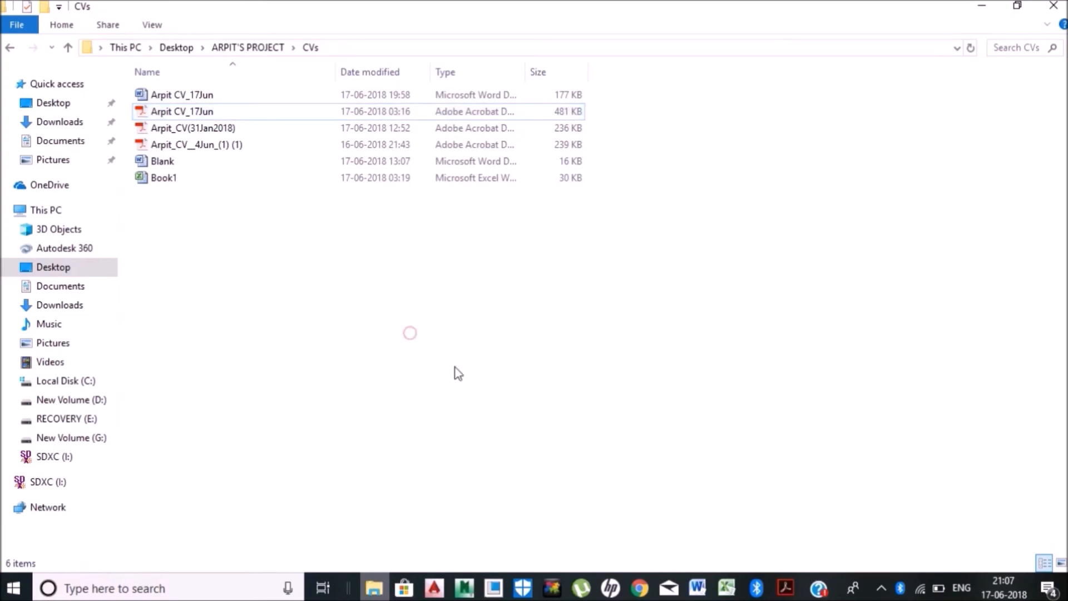
pyautogui.doubleClick(181, 95)
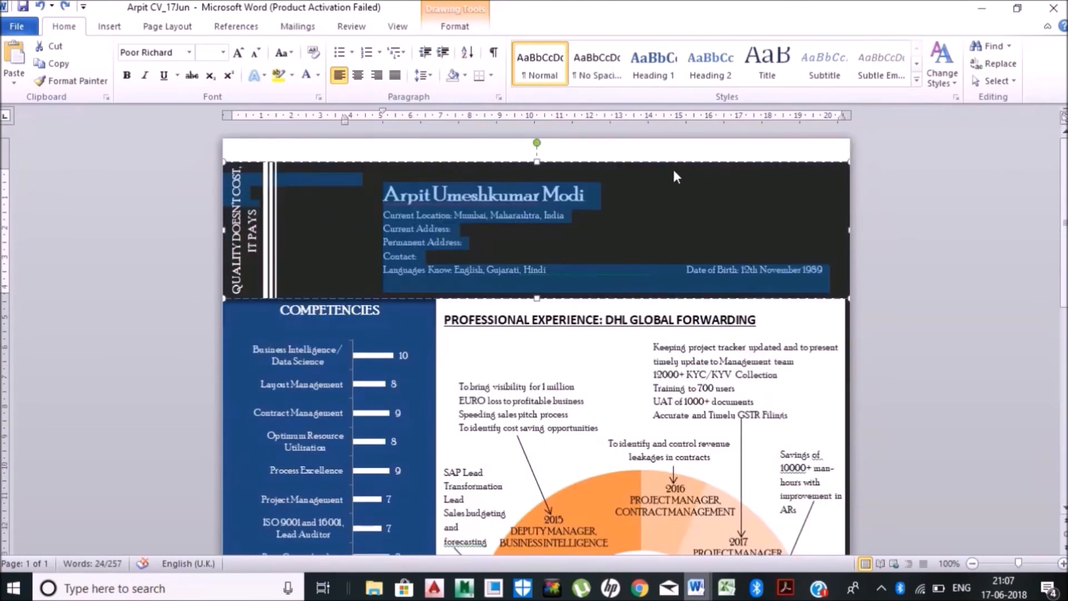
# - Clear the header selection in the opened Arpit CV_17Jun document
pyautogui.click(676, 170)
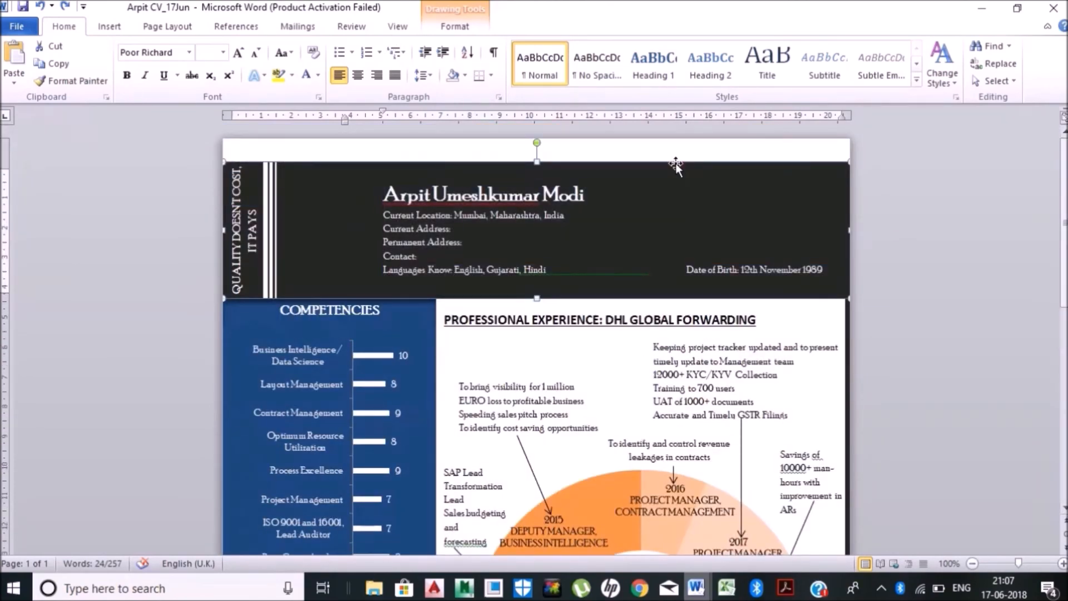